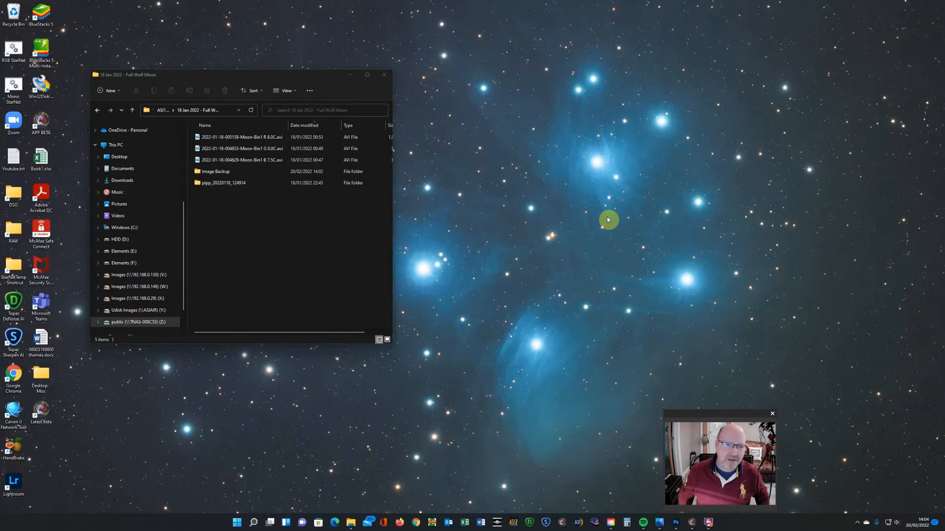
mouse_move(601, 220)
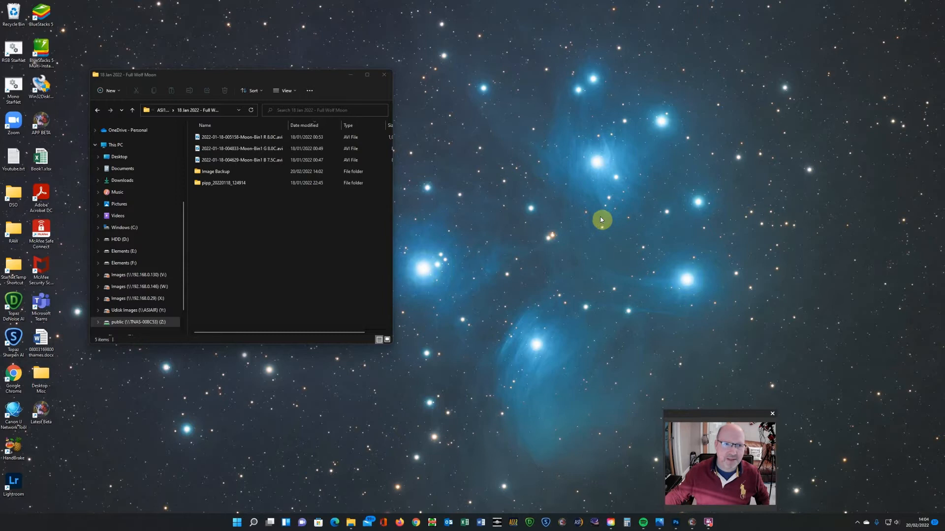
mouse_move(506, 205)
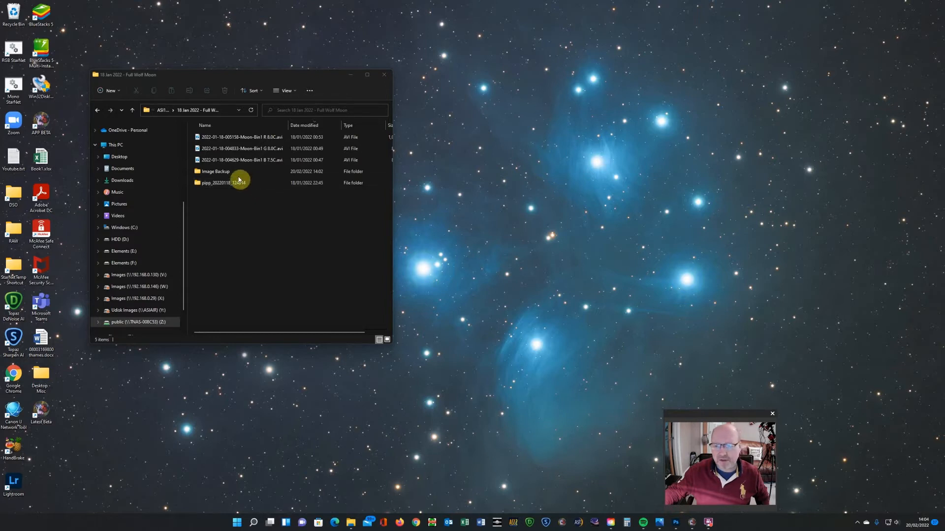
Play the B 7.5C moon AVI in Media Player and pause it partway through
left_click(240, 159)
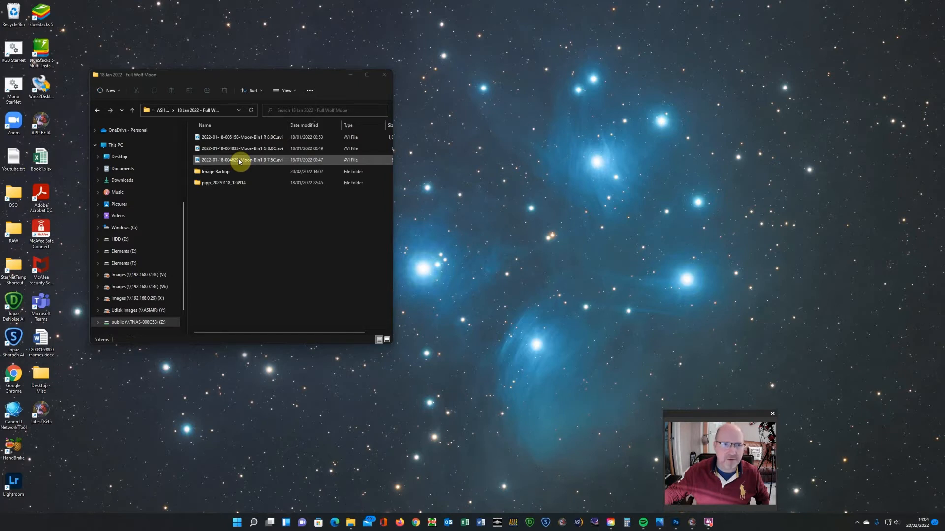
double_click(240, 160)
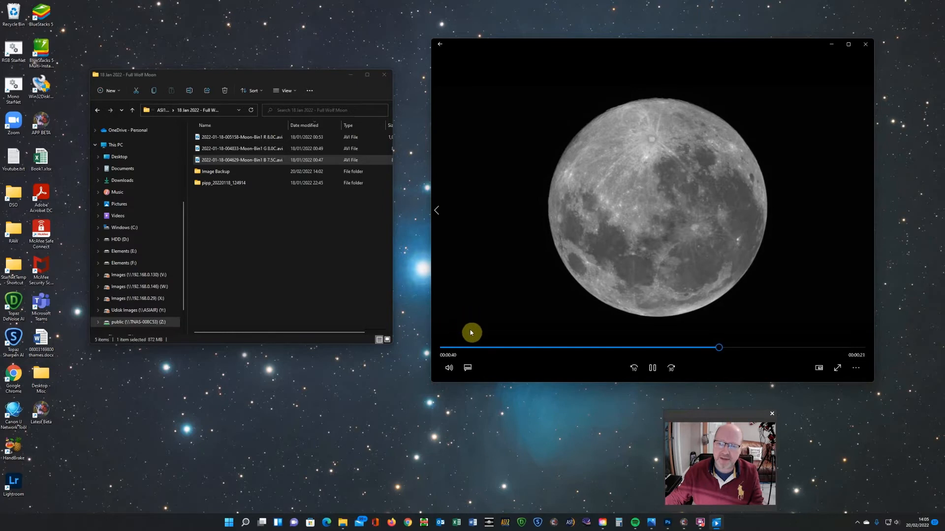
left_click(651, 368)
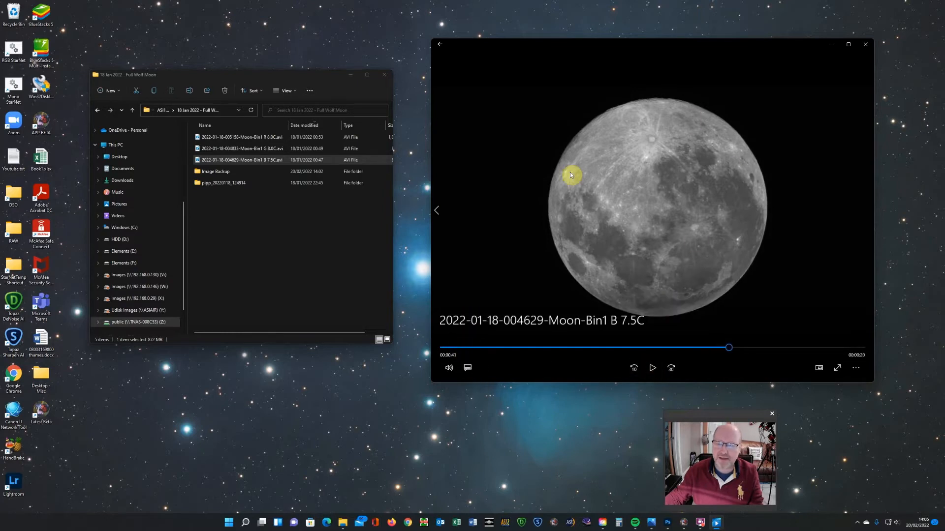
mouse_move(751, 269)
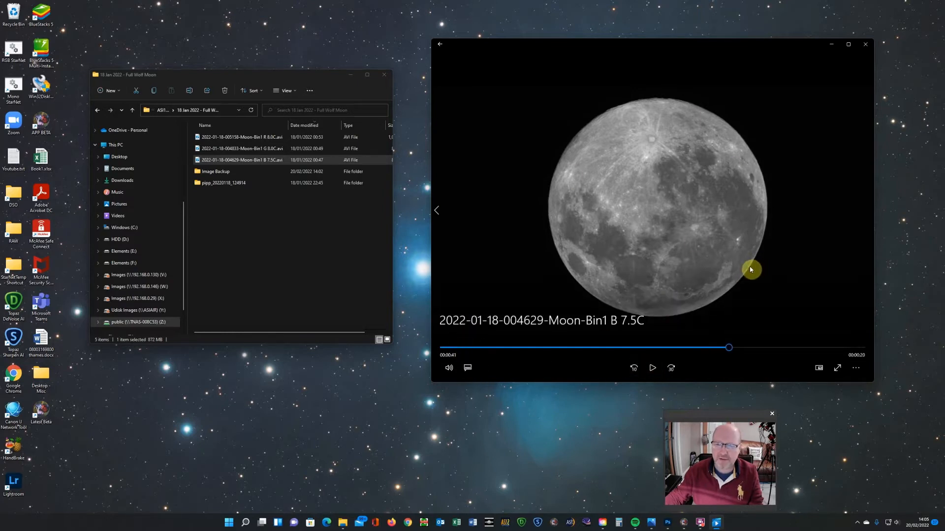
mouse_move(749, 271)
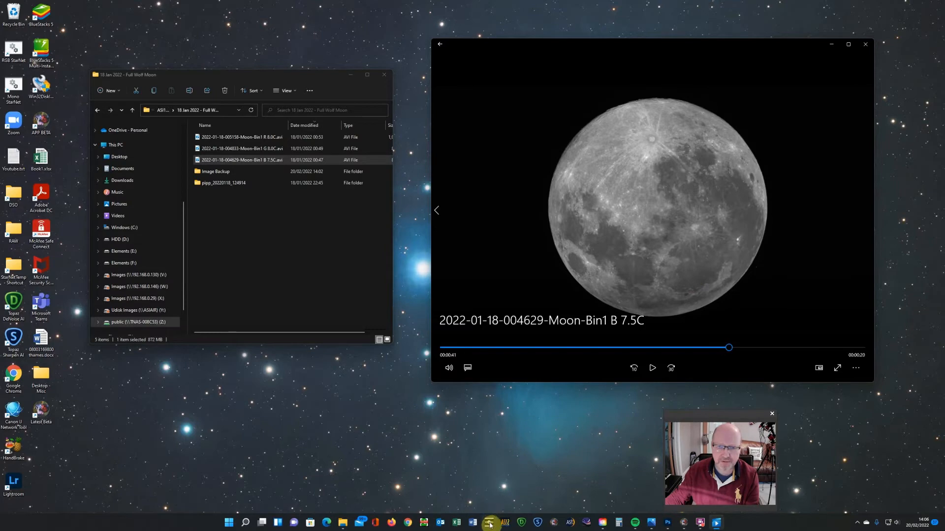
Launch PIPP and add the B 7.5C moon AVI as a source file via File > Add Source Files
left_click(491, 521)
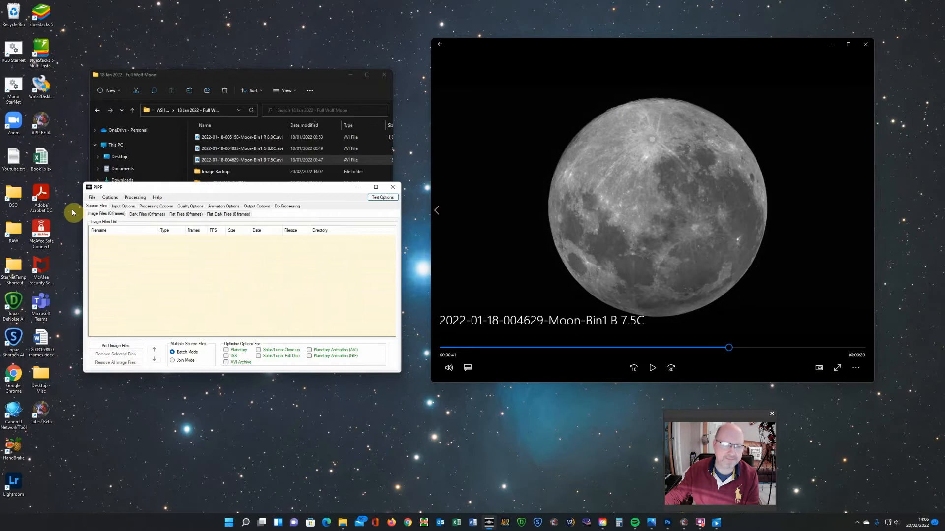
left_click(92, 197)
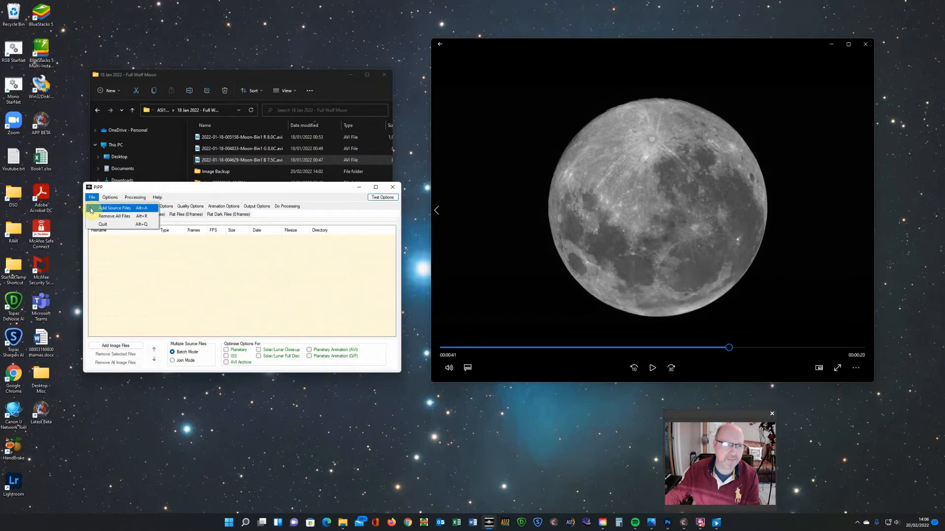
left_click(114, 207)
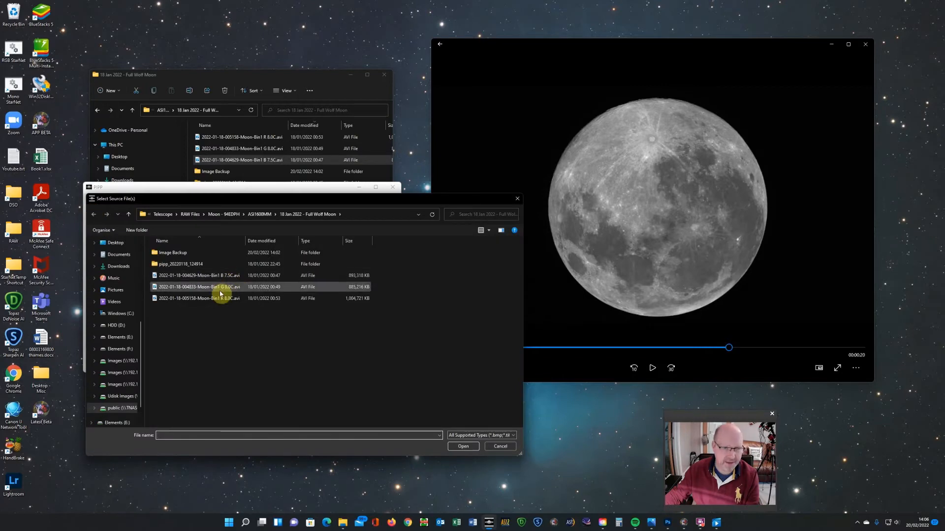
left_click(197, 276)
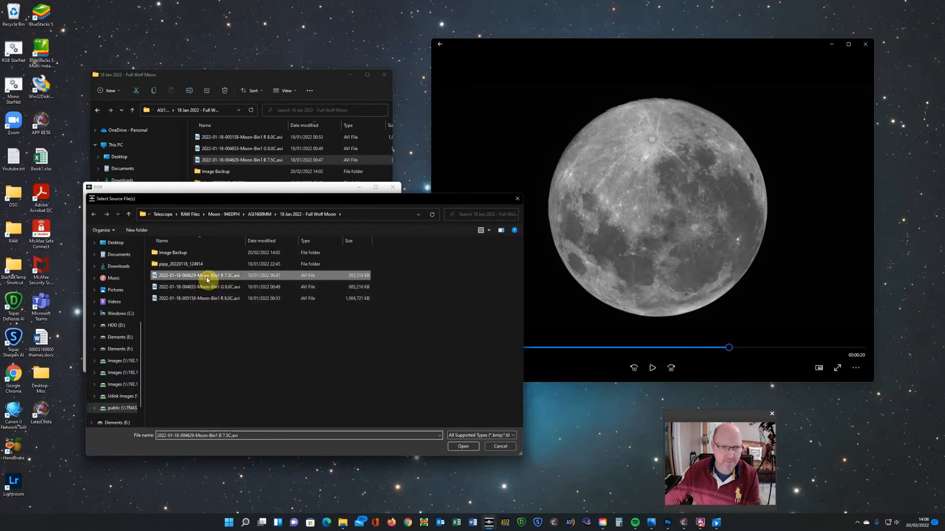
left_click(462, 446)
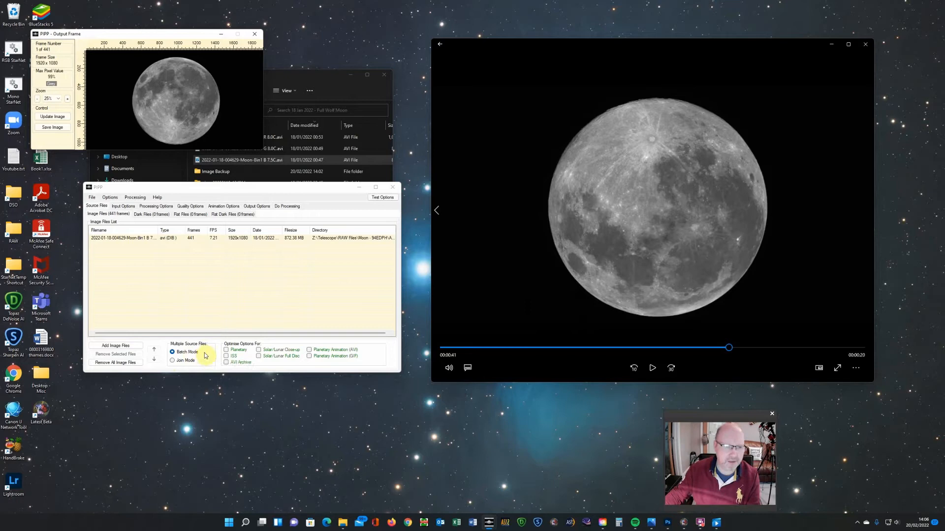
Enable Planetary optimisation, review Input and Animation settings, and land on Do Processing
left_click(227, 350)
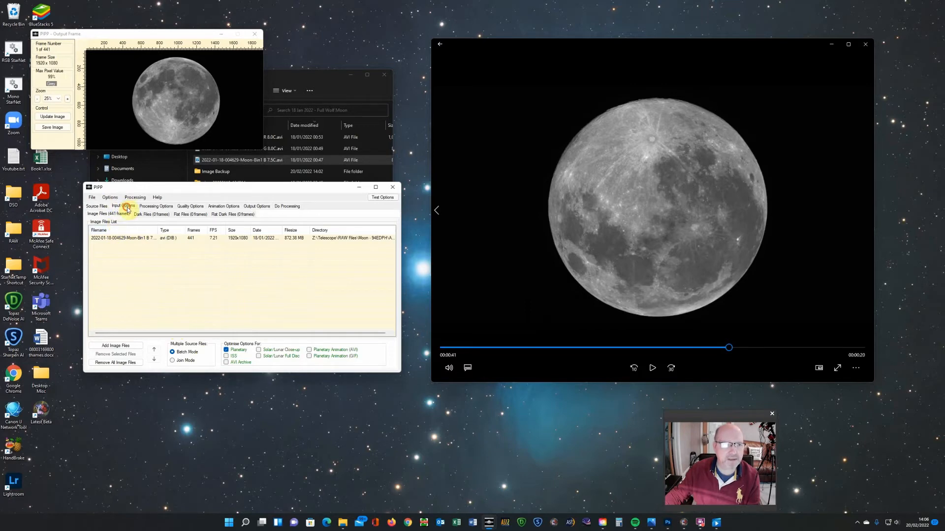
left_click(123, 205)
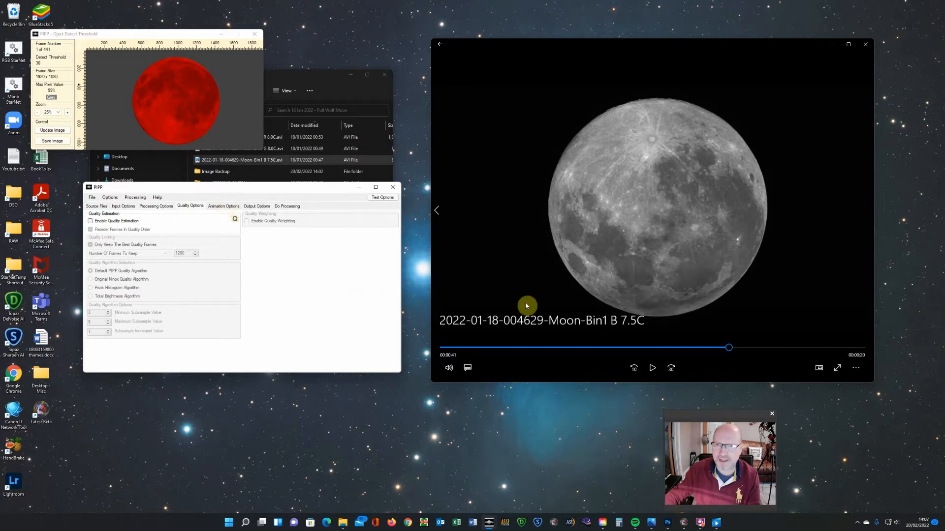
mouse_move(721, 285)
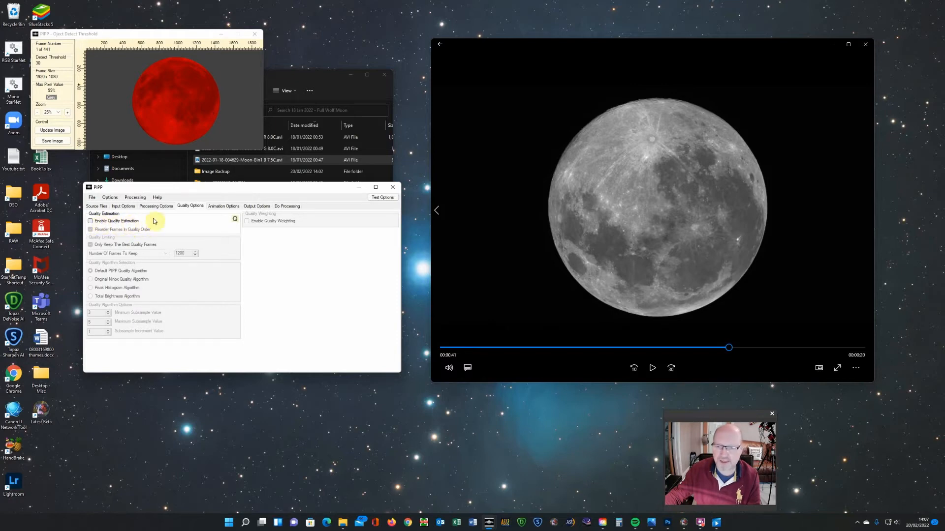
mouse_move(234, 216)
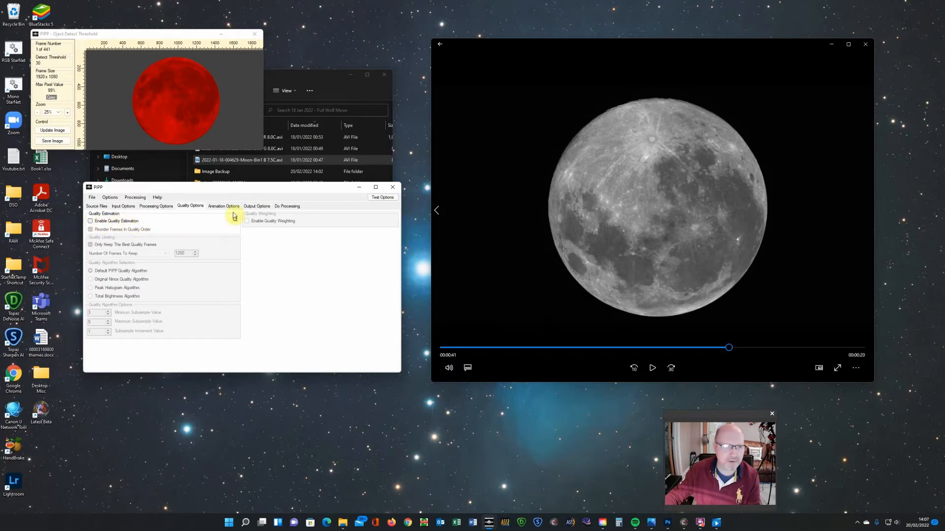
left_click(223, 207)
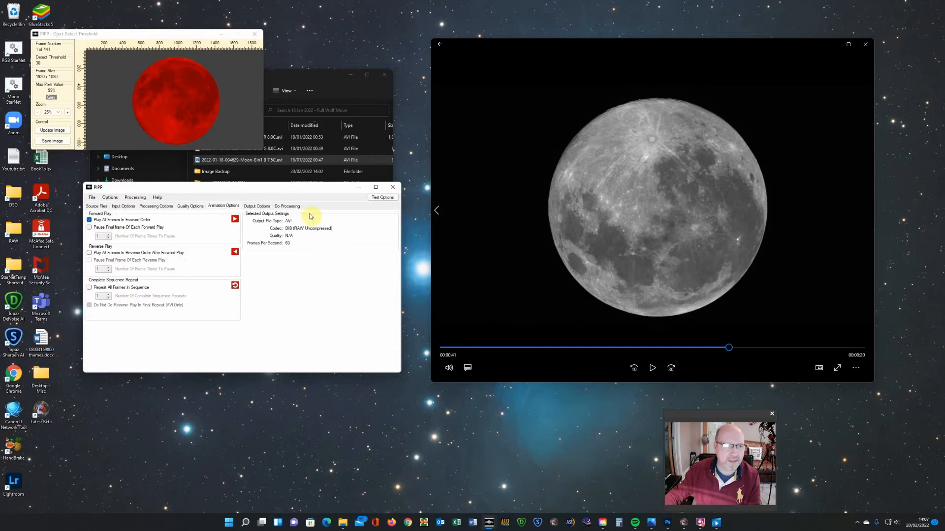
left_click(256, 206)
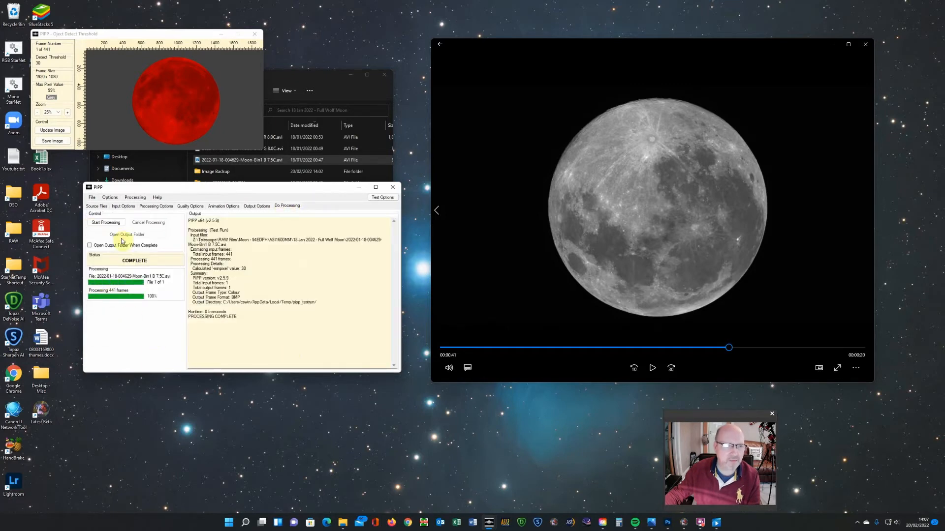
Start batch processing the moon video and move PIPP lower to watch the output folder
left_click(106, 222)
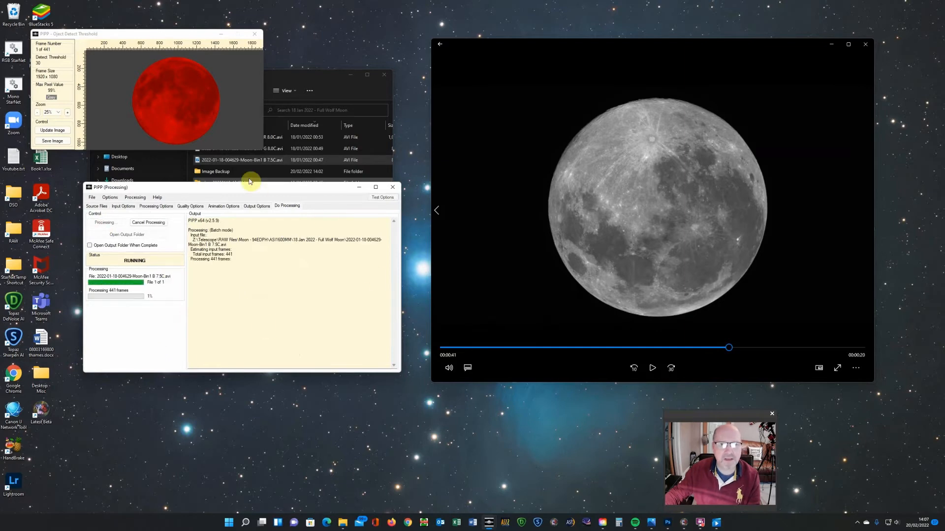
left_click_drag(241, 187, 239, 319)
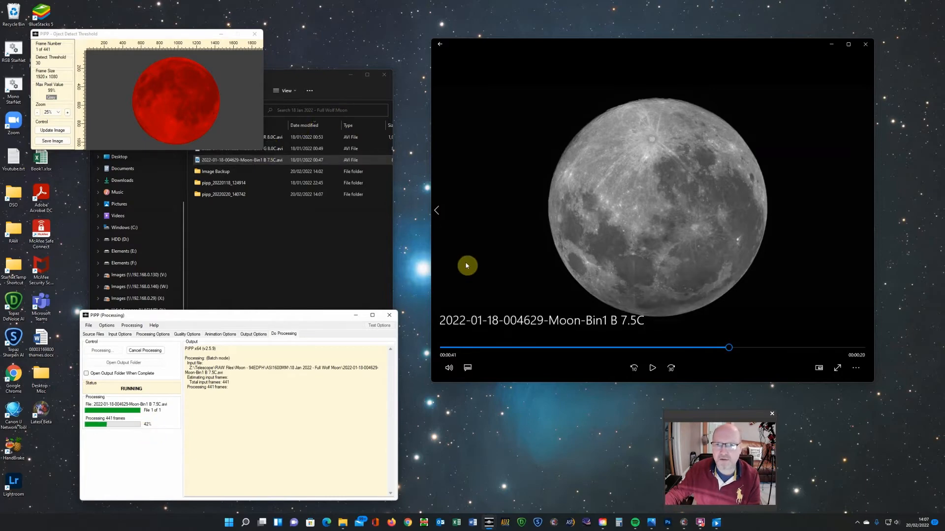
mouse_move(543, 330)
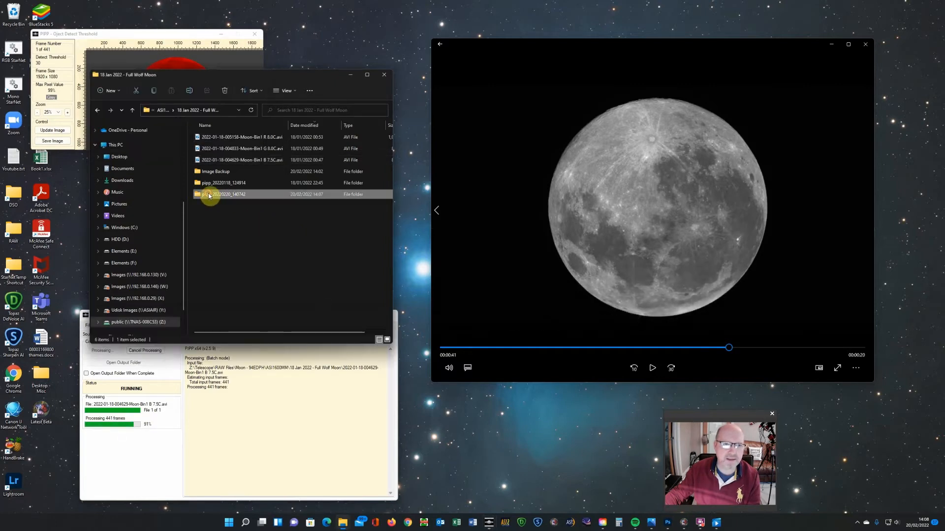
Play the processed AVI from the new pipp folder, scrub its timeline, and pause it
double_click(222, 194)
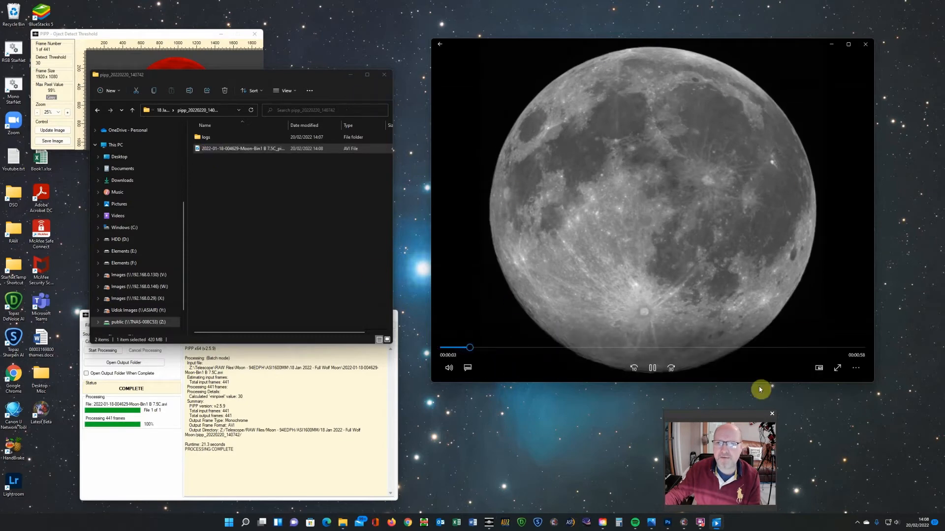
left_click_drag(470, 347, 482, 347)
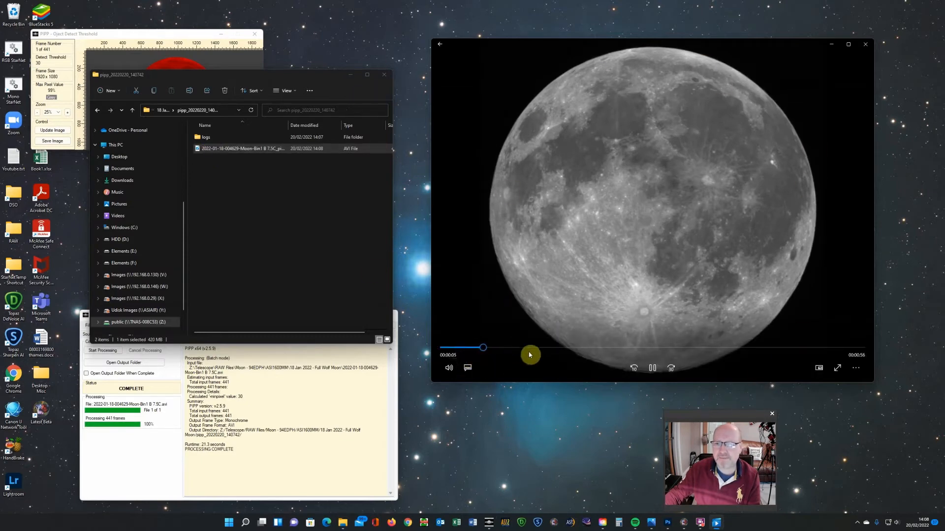
left_click_drag(484, 347, 495, 347)
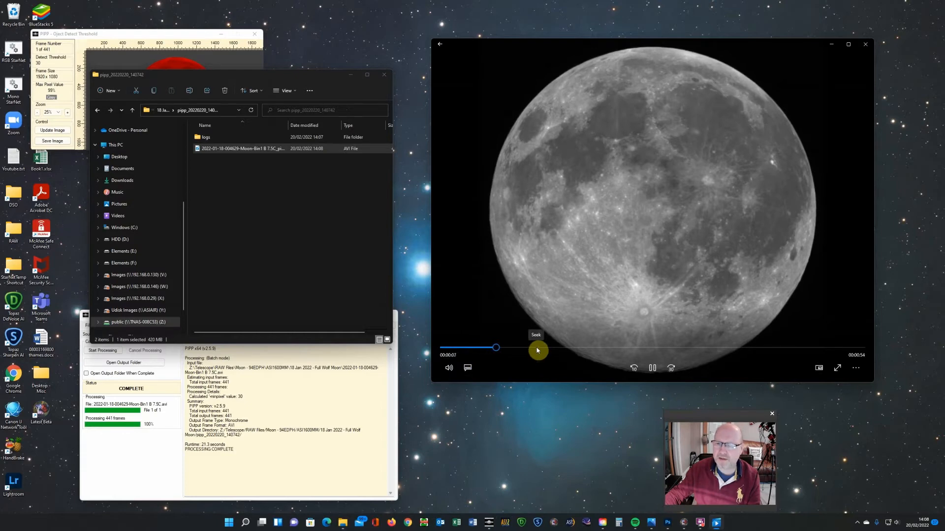
left_click(510, 347)
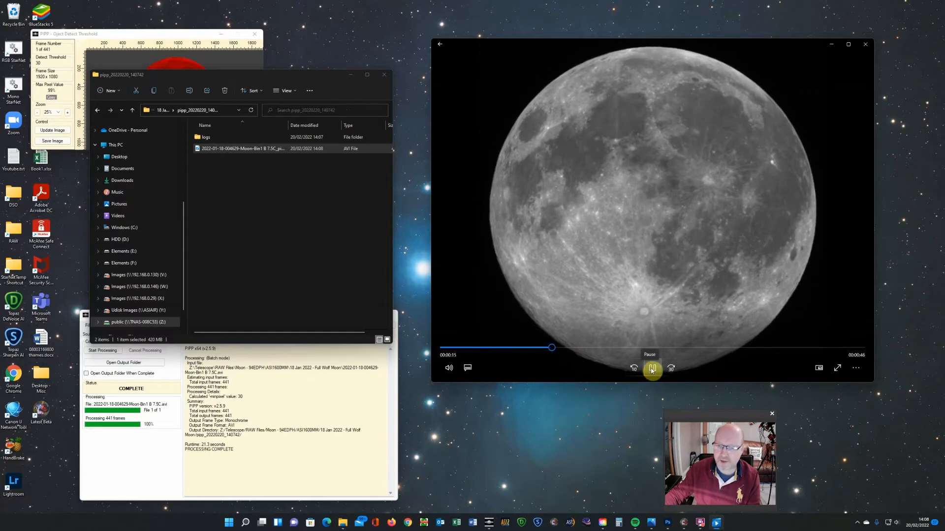
left_click(651, 368)
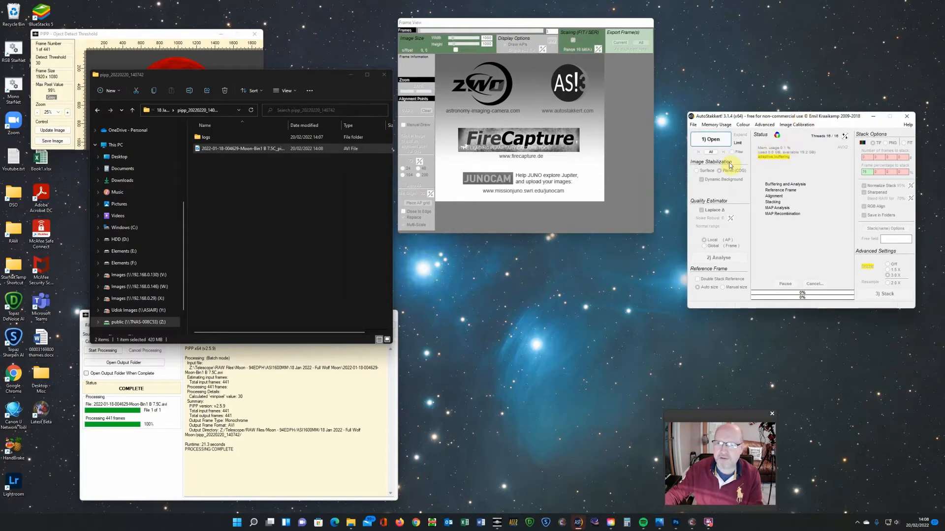
Start opening a video in AutoStakkert and switch to the Z: network drive
left_click(710, 139)
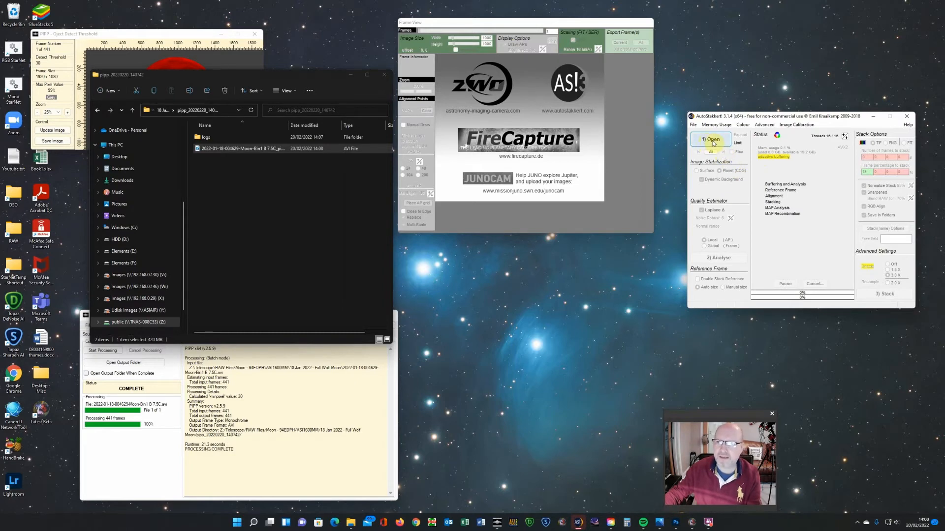
left_click(711, 139)
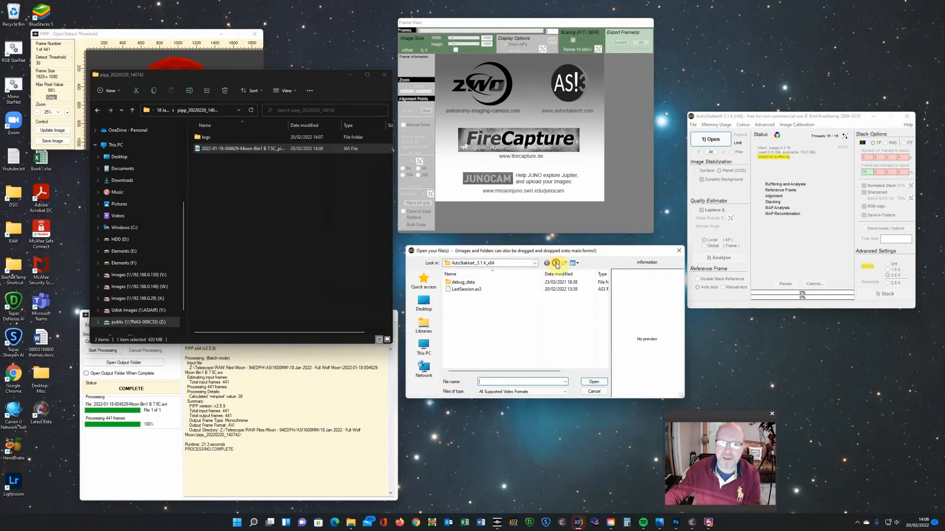
left_click(549, 263)
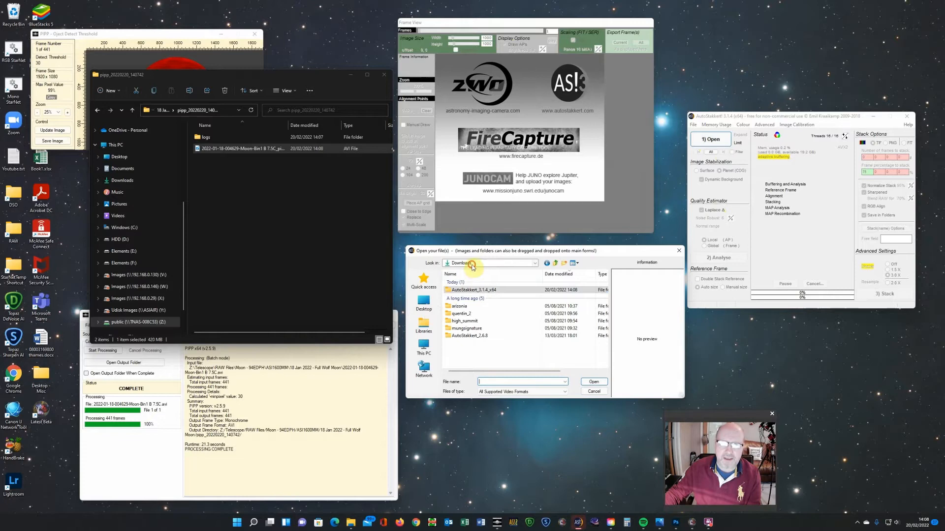
left_click(534, 262)
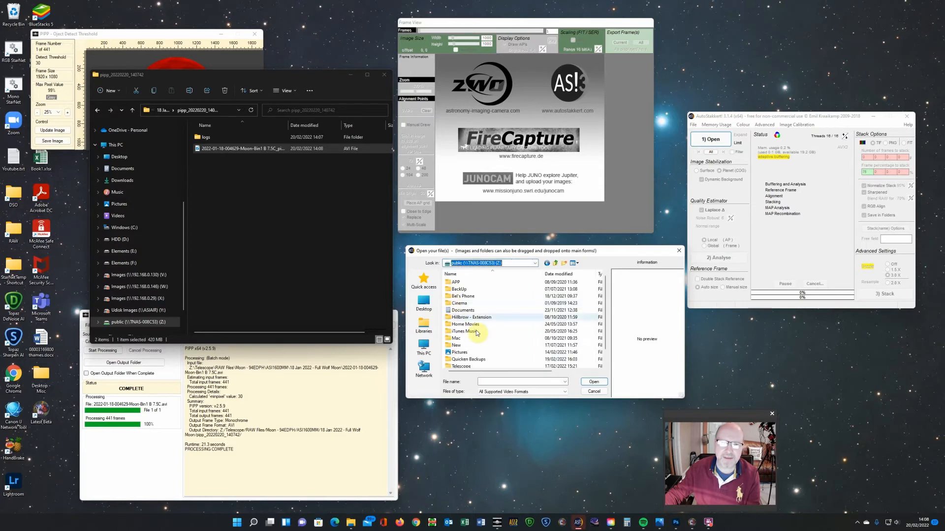
Navigate Telescope > RAW Files > Moon > 18 Jan 2022 - Full Wolf Moon > pipp and load the _pipp.avi
double_click(461, 366)
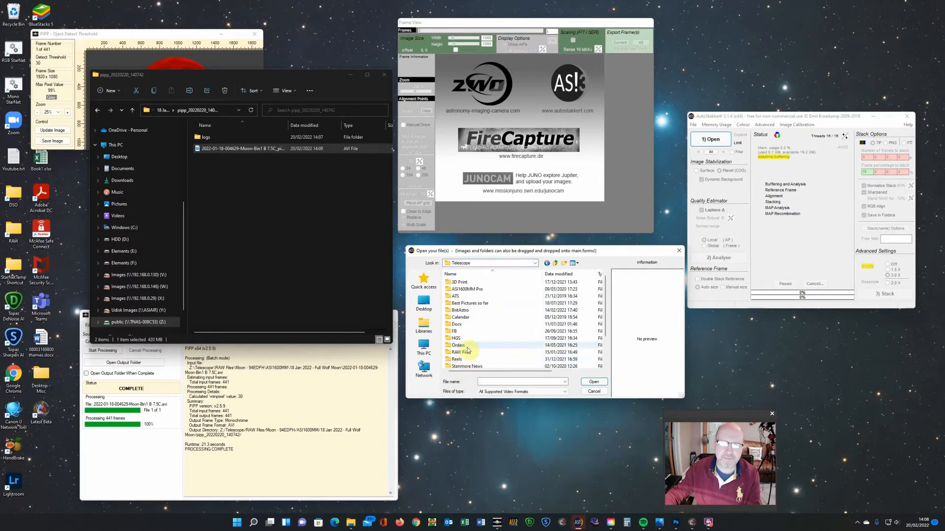
double_click(460, 351)
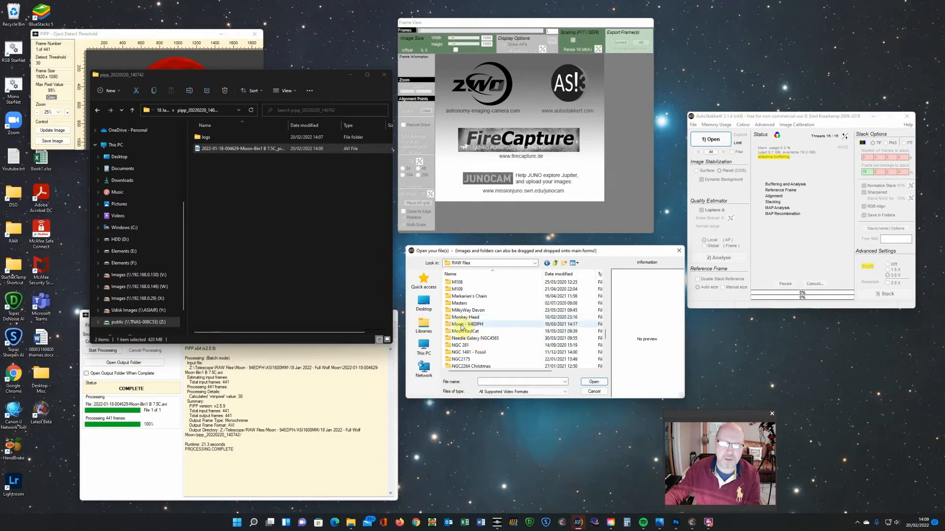
double_click(464, 325)
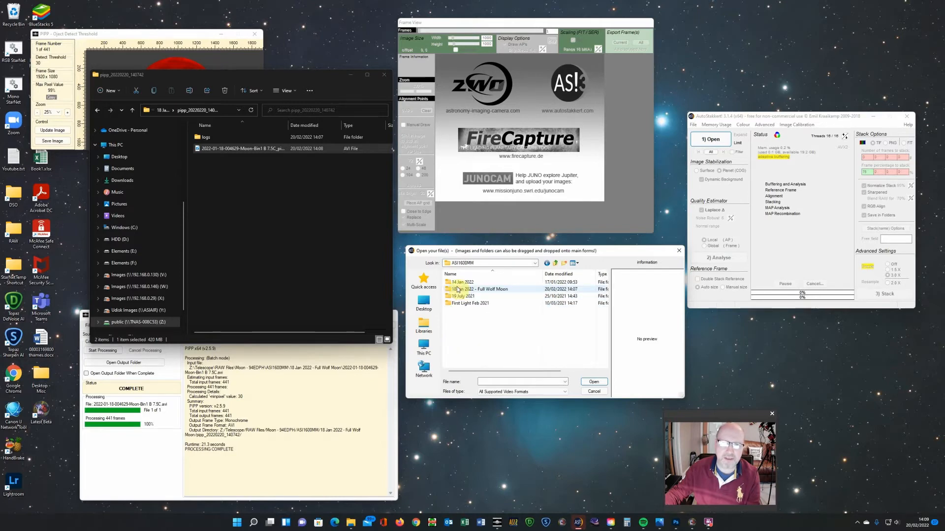
double_click(487, 289)
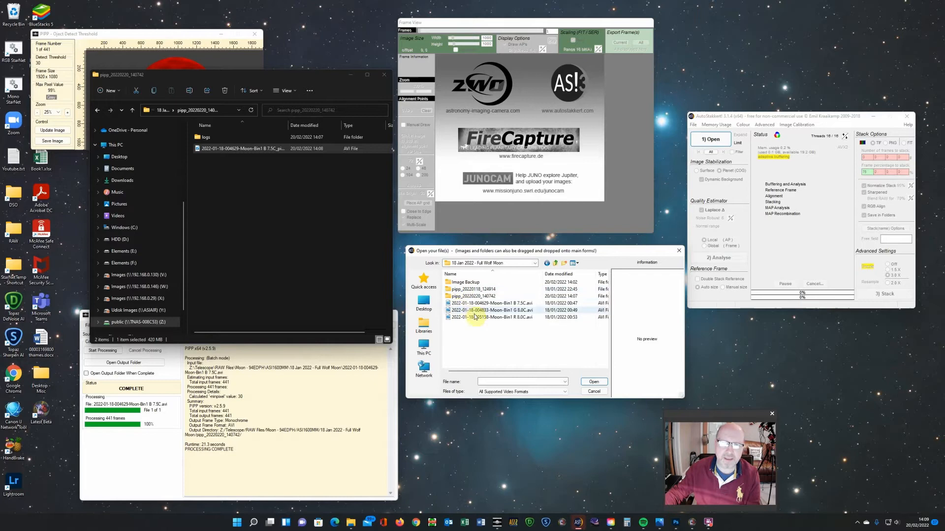
left_click(499, 303)
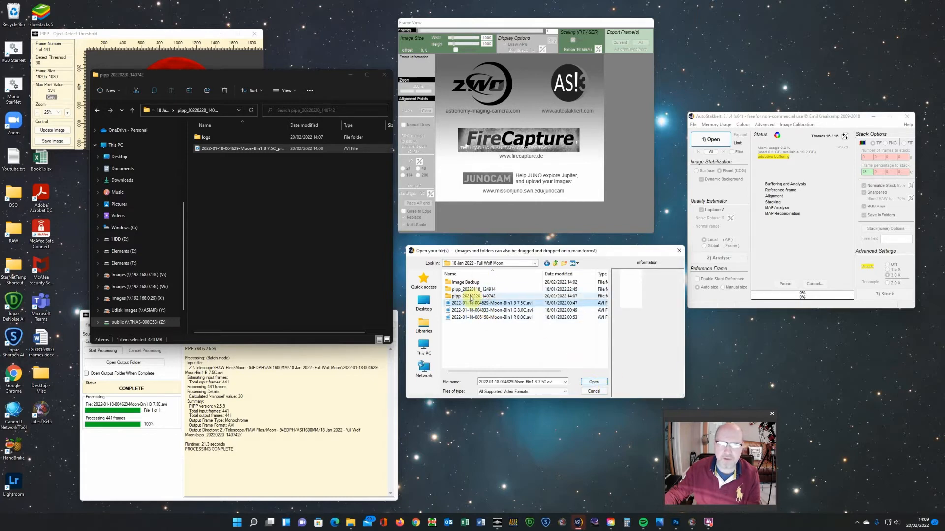
left_click(470, 296)
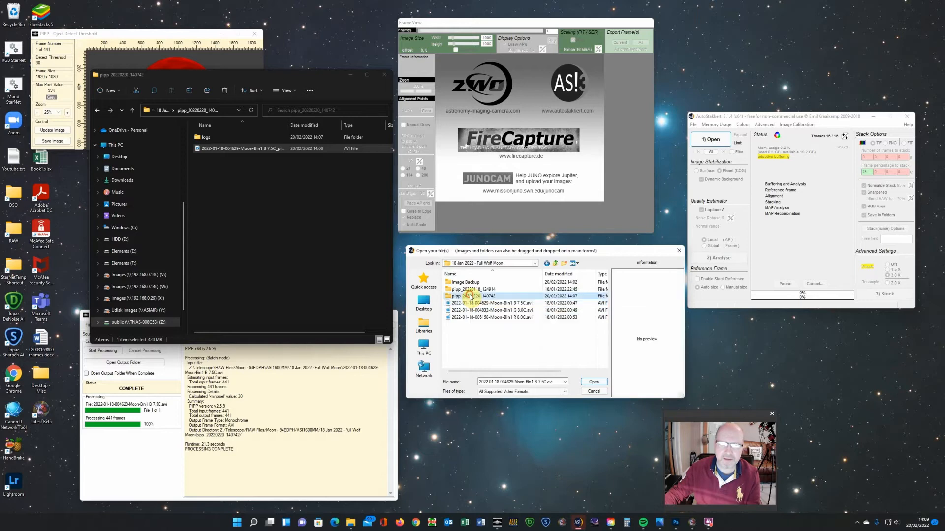
double_click(468, 295)
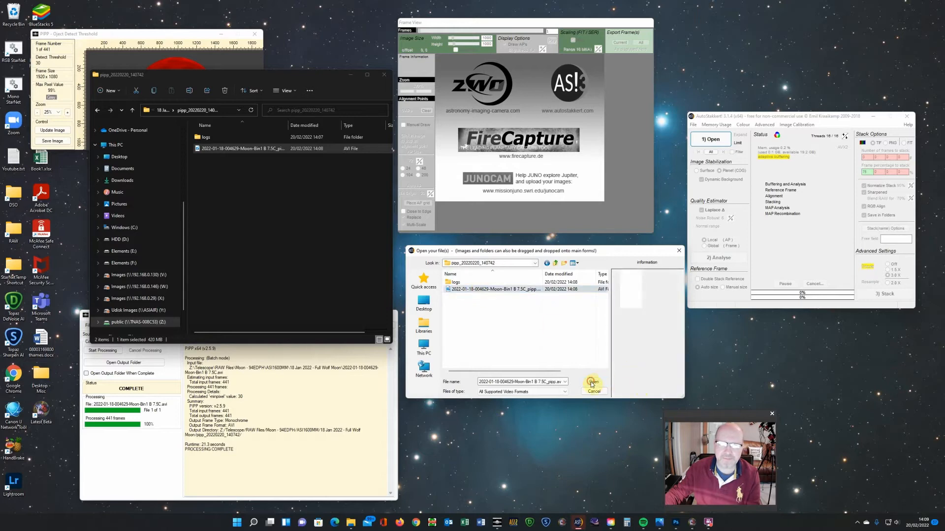
left_click(593, 382)
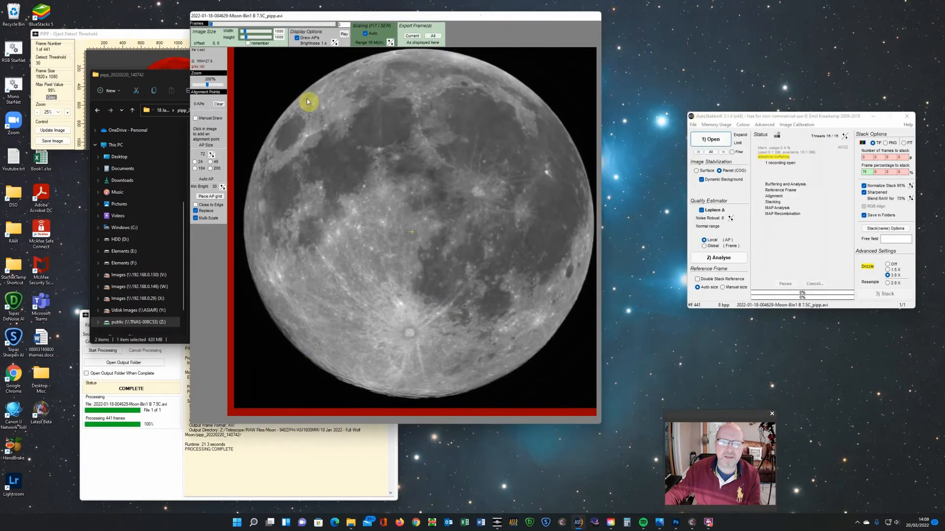
mouse_move(407, 331)
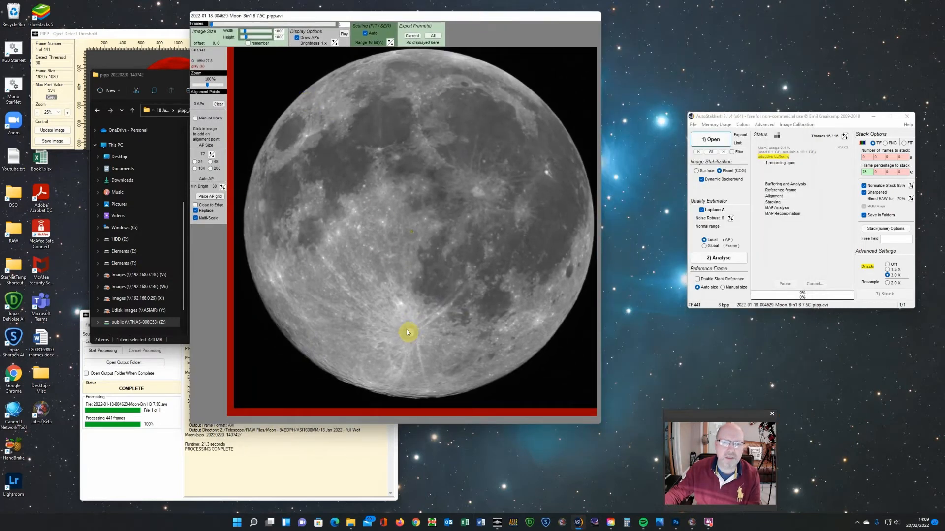
Set the reference on the bright bottom crater, place the AP grid over the disc, and run Analyse
left_click(410, 332)
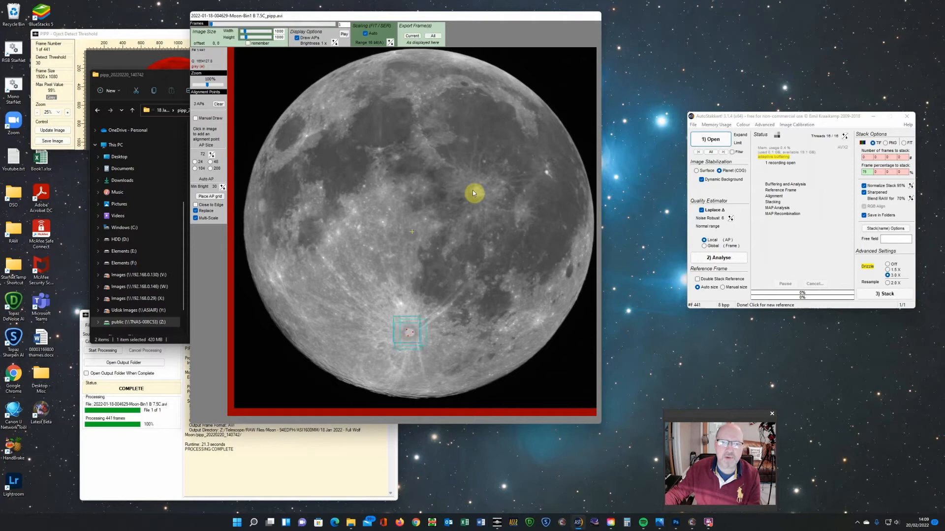
left_click(474, 193)
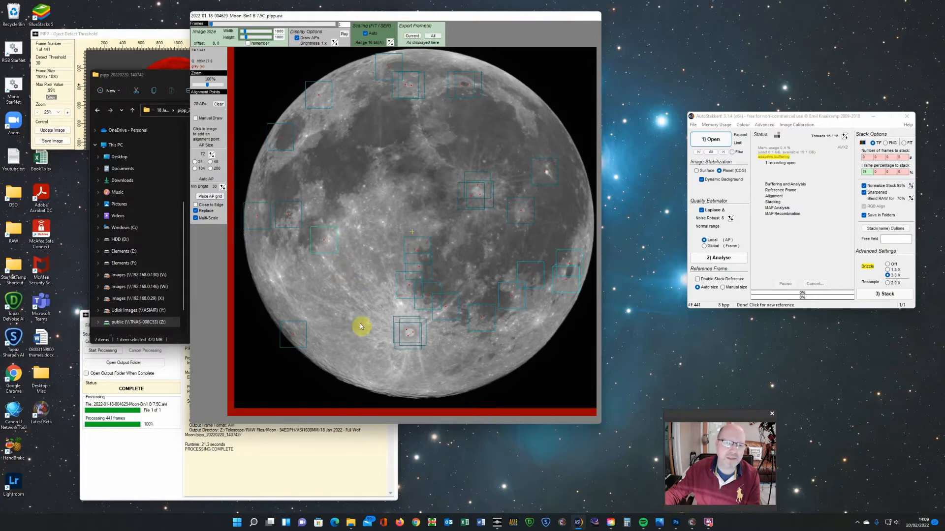
mouse_move(403, 144)
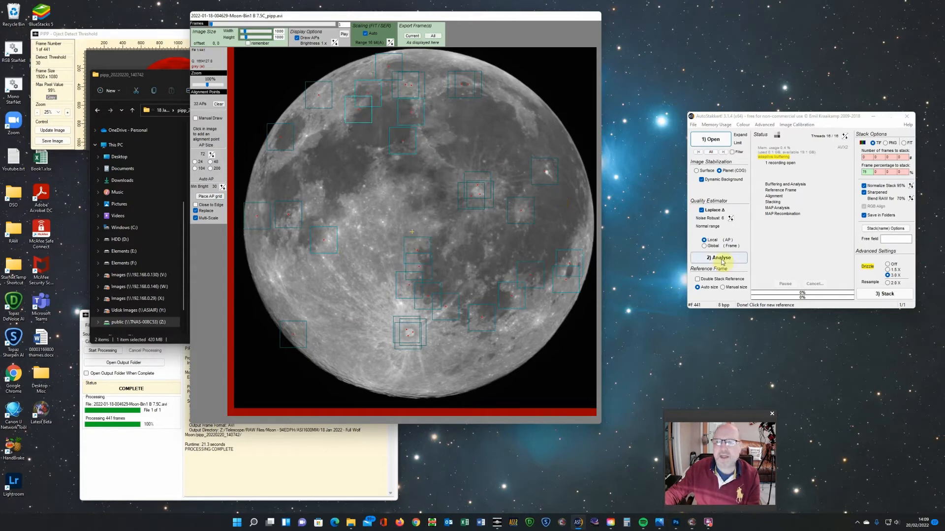
left_click(719, 258)
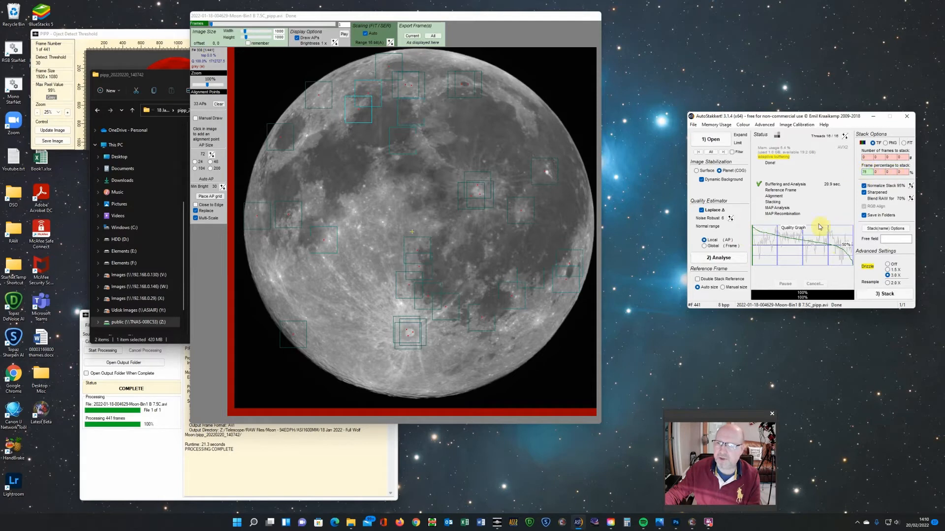
mouse_move(881, 259)
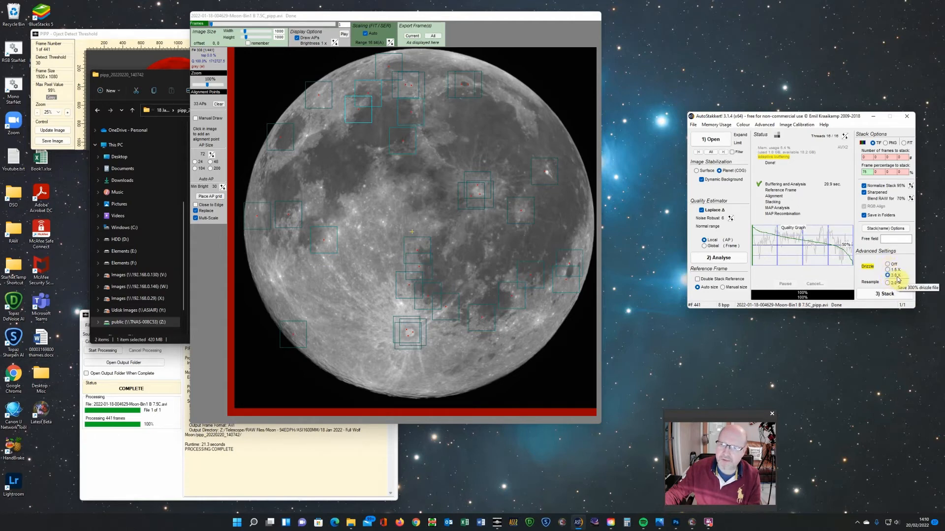
Choose the Drizzle enlargement option under Advanced Settings for the stack
left_click(887, 276)
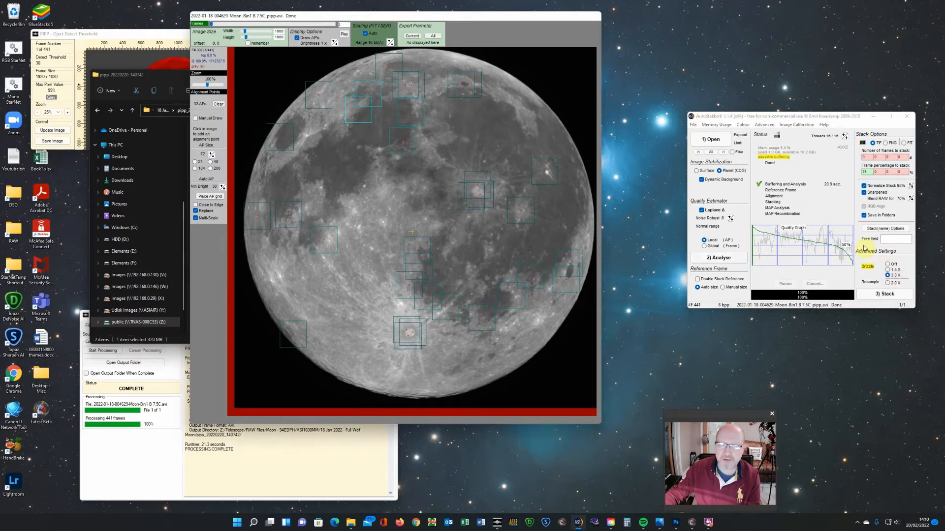
left_click(885, 294)
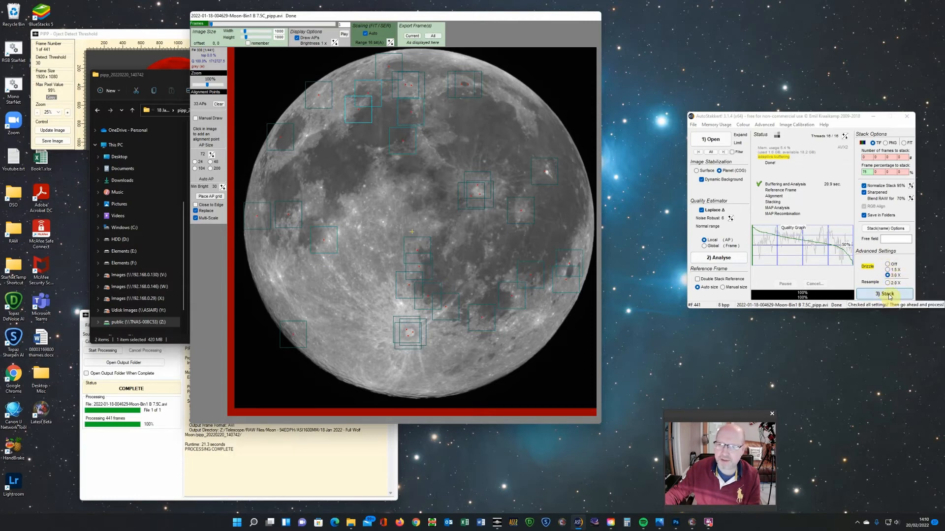
Run 3) Stack to combine the best frames into a sharpened moon image
left_click(884, 293)
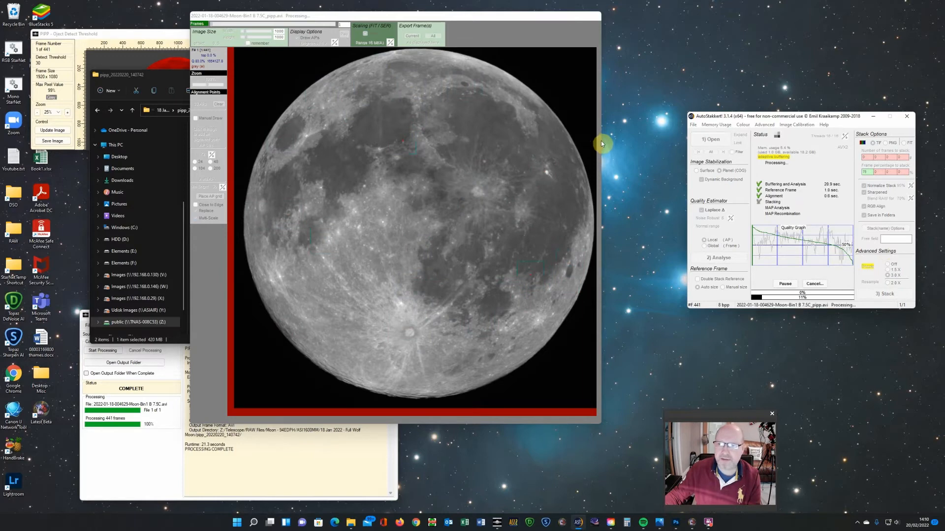
mouse_move(567, 13)
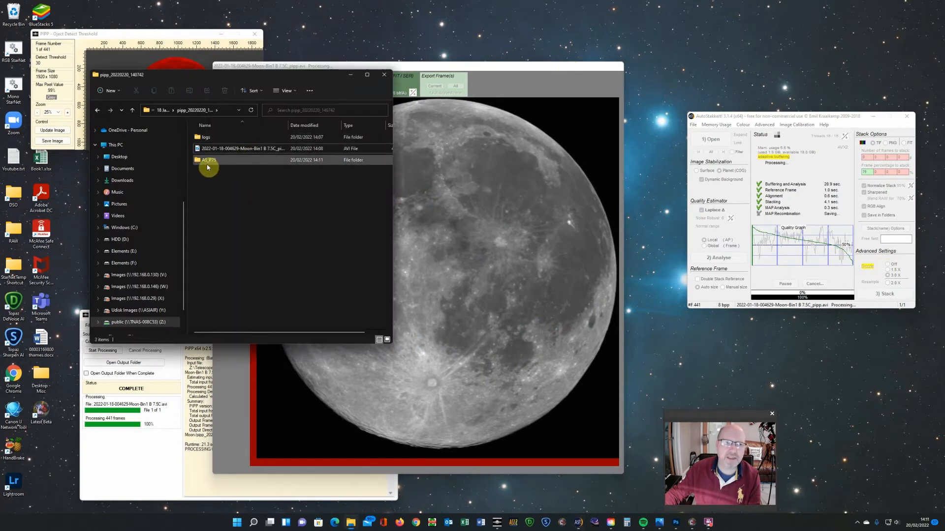
mouse_move(200, 161)
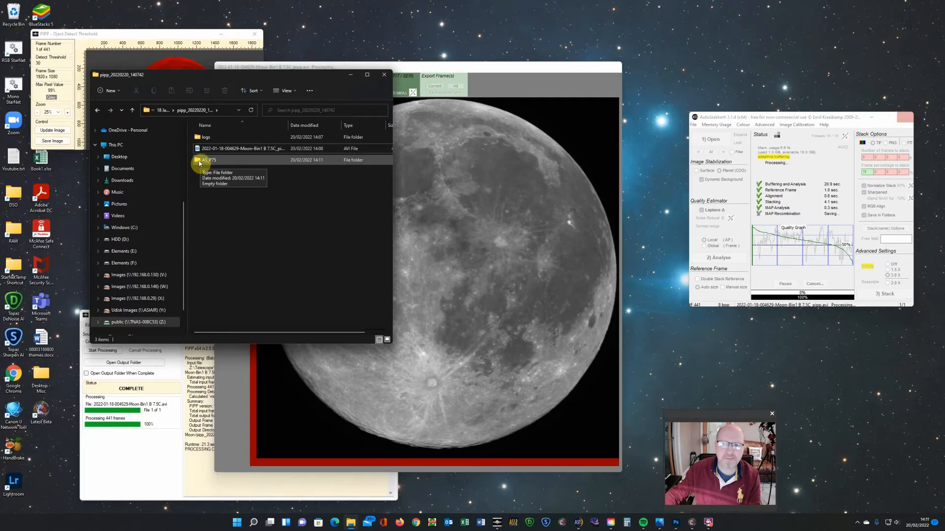
In the AS_P75 folder, widen the Name column and launch the sharpened _conv.tif in Photo Viewer
double_click(207, 159)
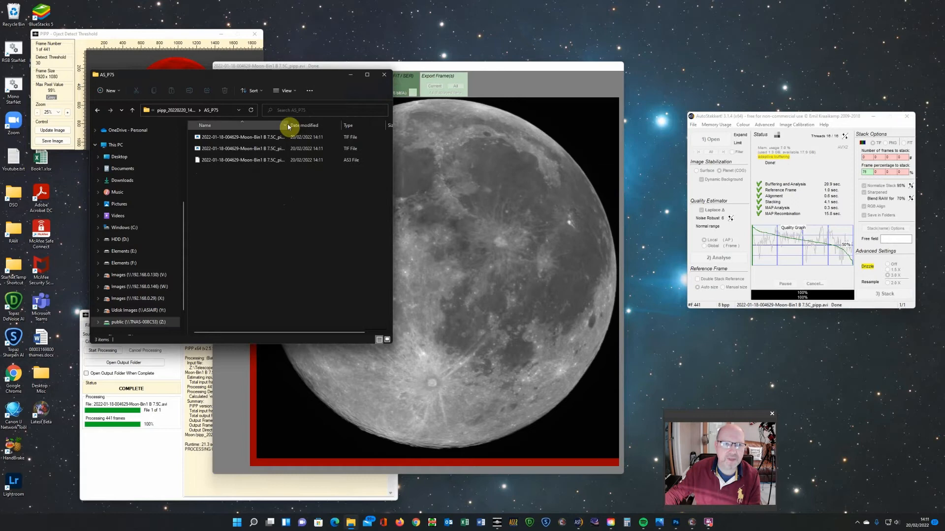
left_click(719, 258)
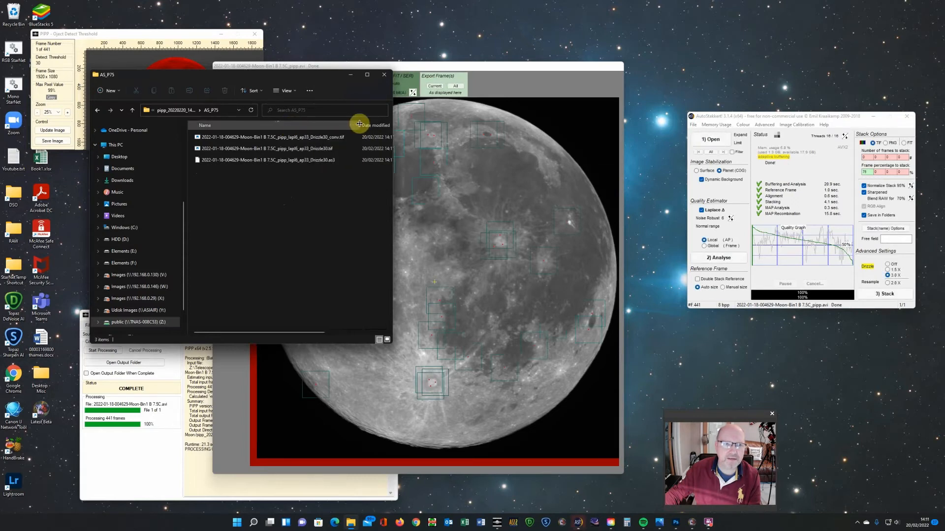
left_click(291, 148)
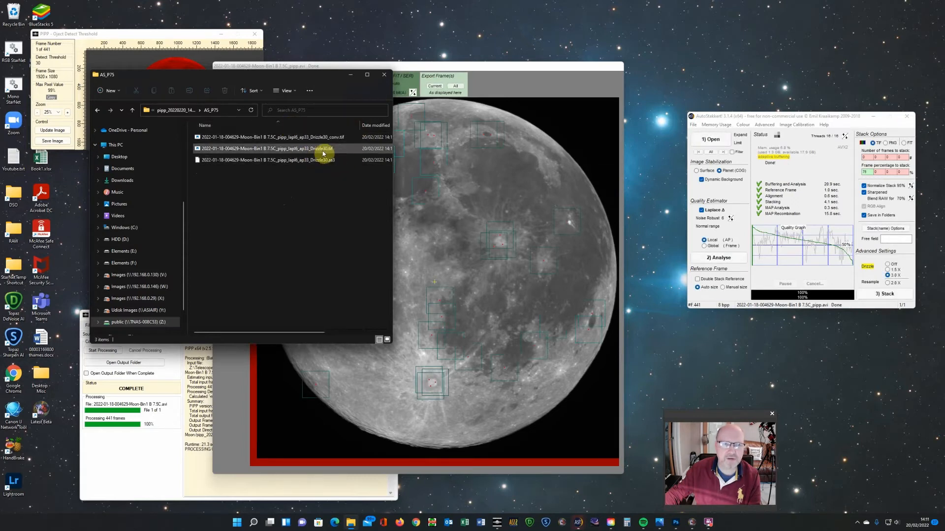
left_click(292, 137)
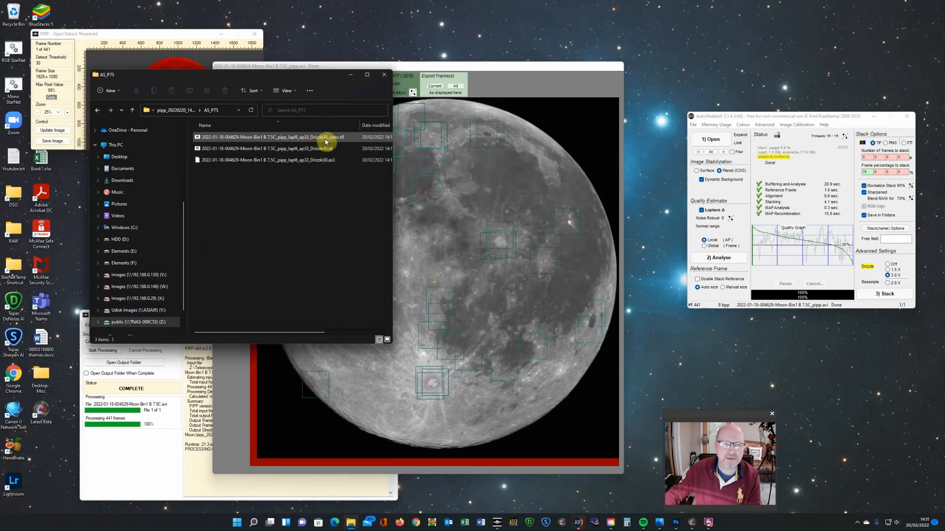
mouse_move(335, 143)
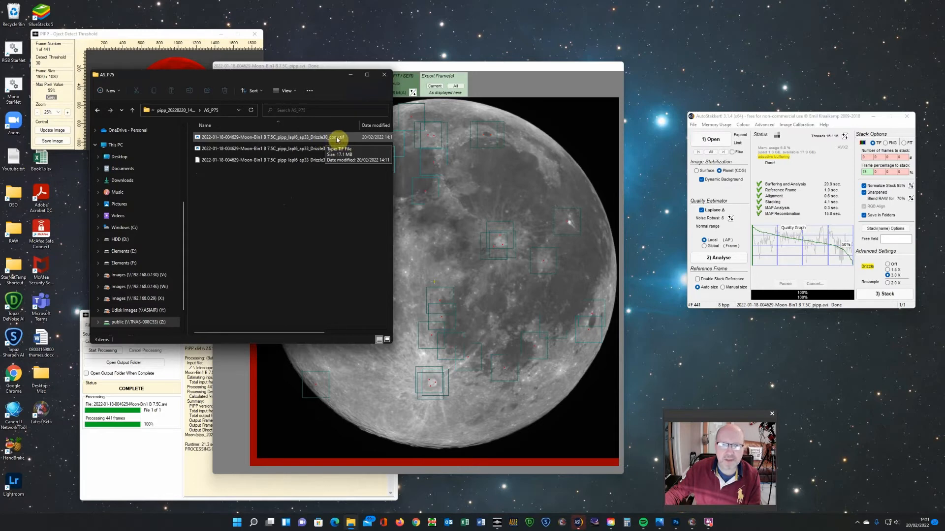
double_click(288, 136)
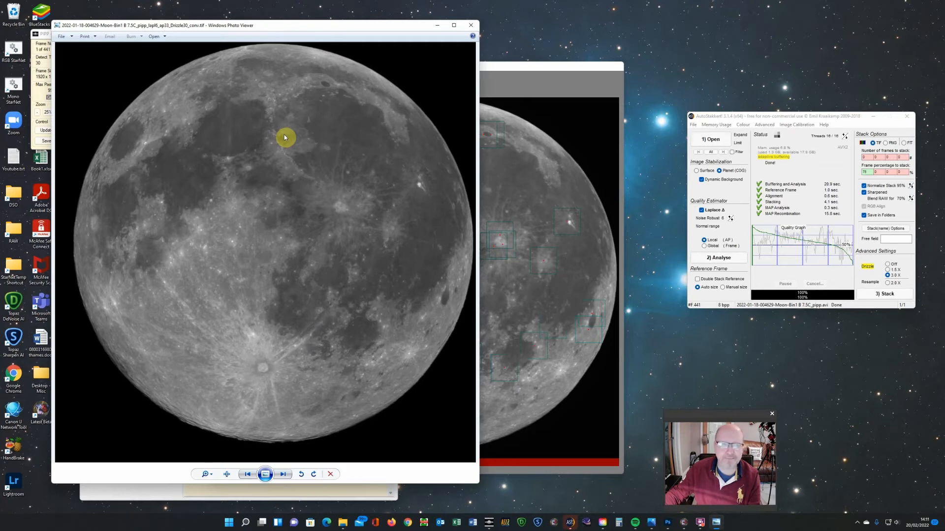
mouse_move(237, 151)
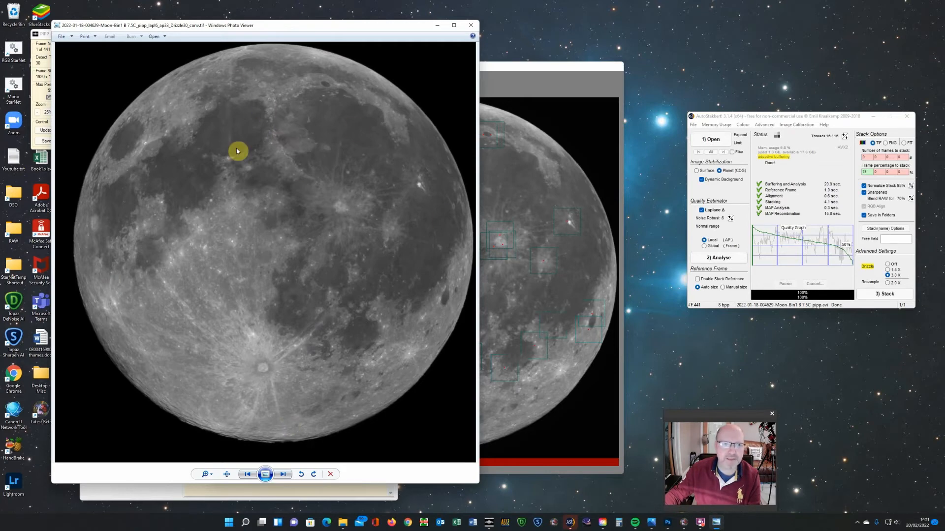
mouse_move(271, 214)
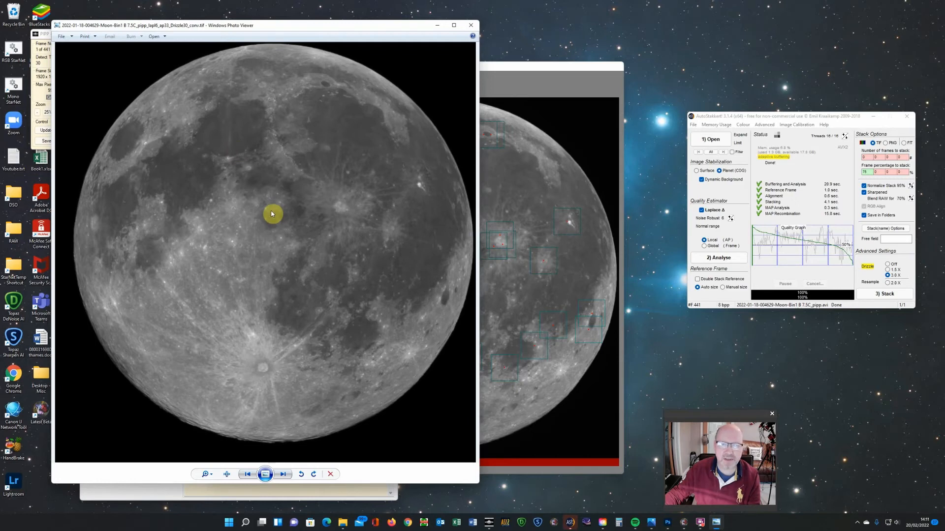
mouse_move(470, 24)
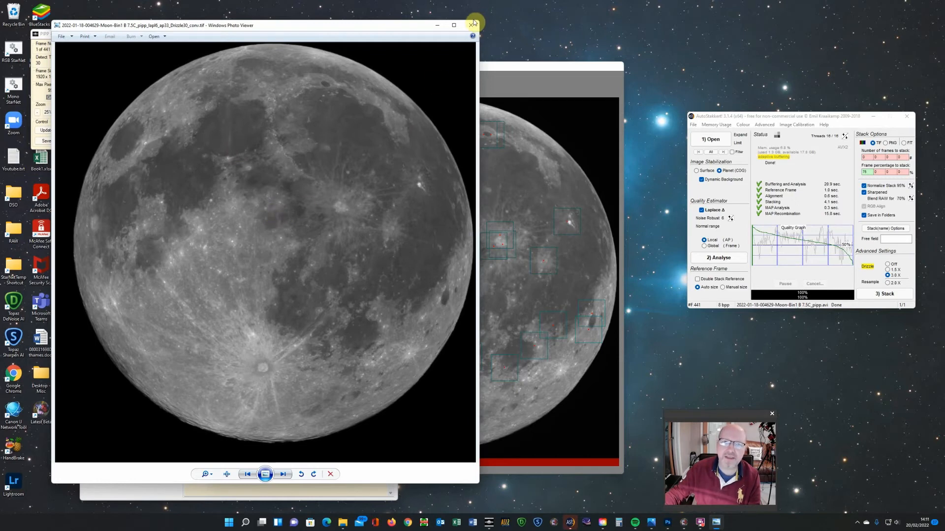
mouse_move(470, 24)
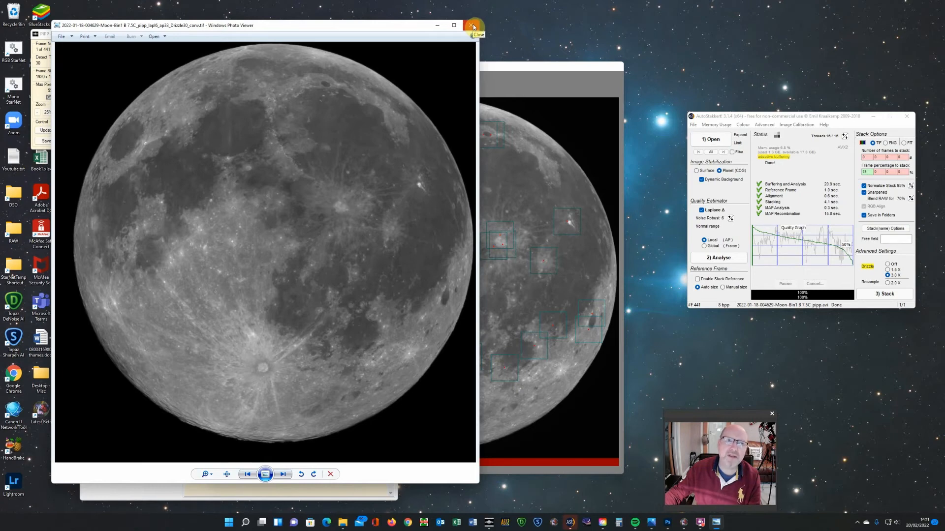
Close the Windows Photo Viewer showing the stacked moon image
left_click(472, 26)
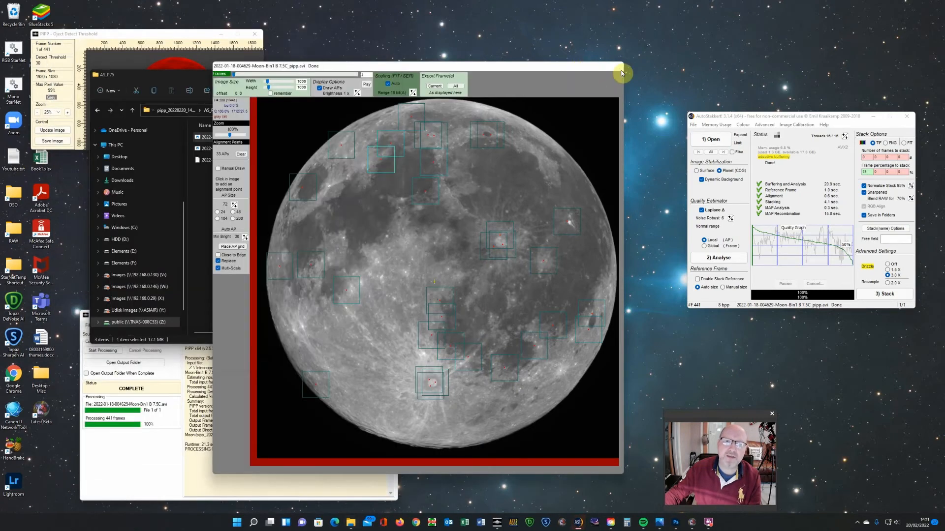
mouse_move(572, 83)
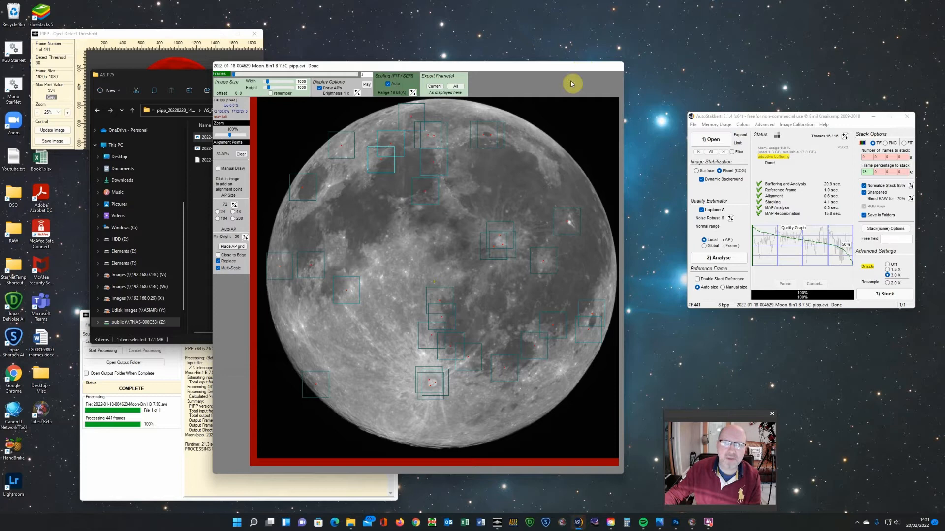
mouse_move(555, 71)
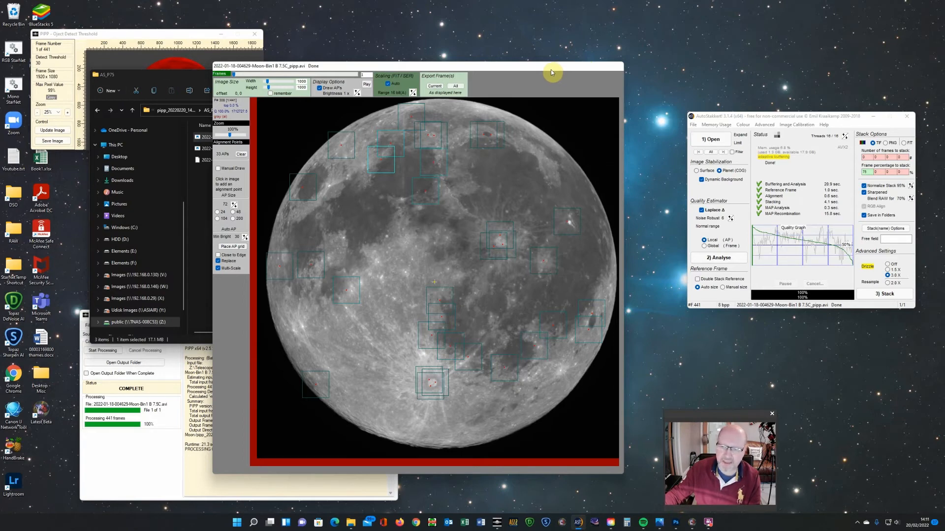
mouse_move(353, 65)
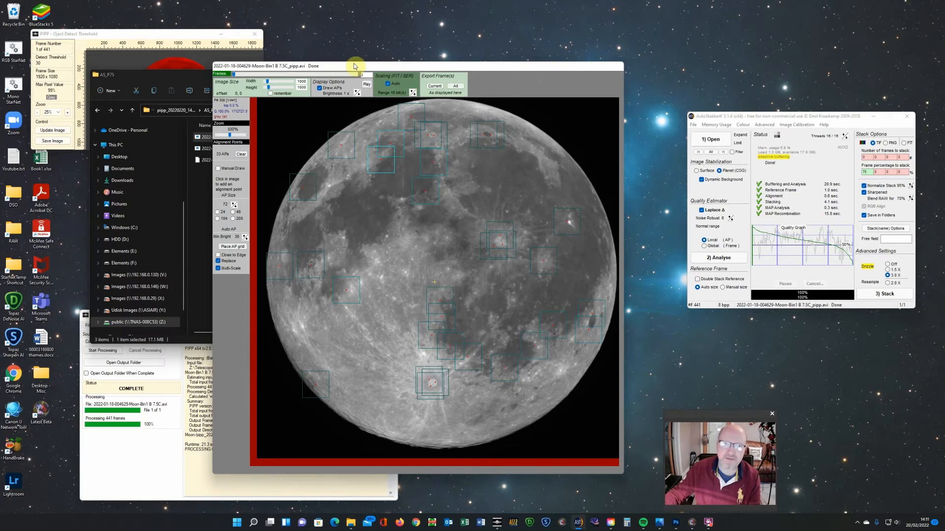
mouse_move(358, 46)
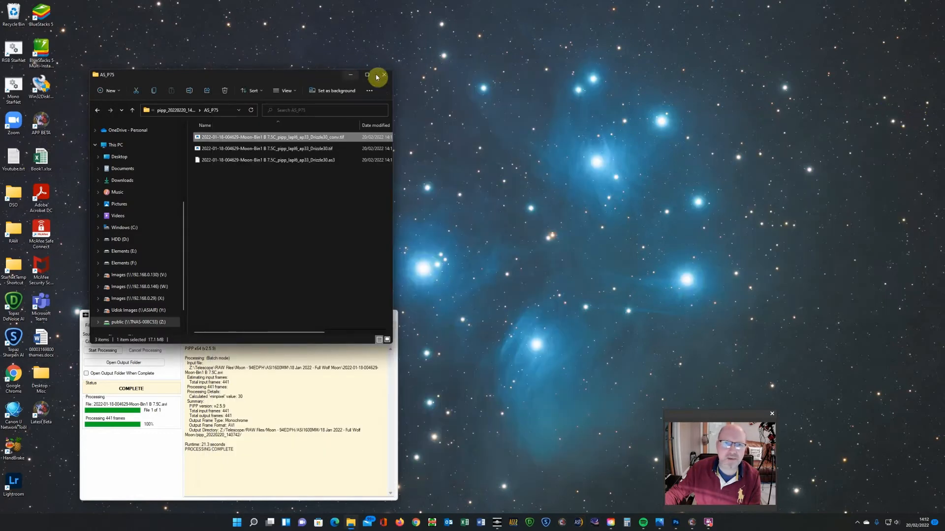
Close the output folder and bring Astro Pixel Processor to the front
left_click(384, 75)
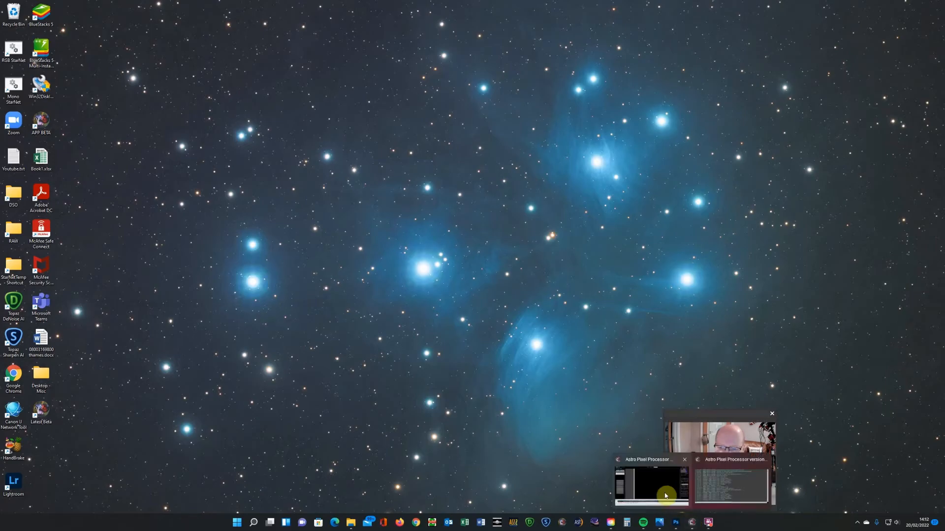
left_click(664, 495)
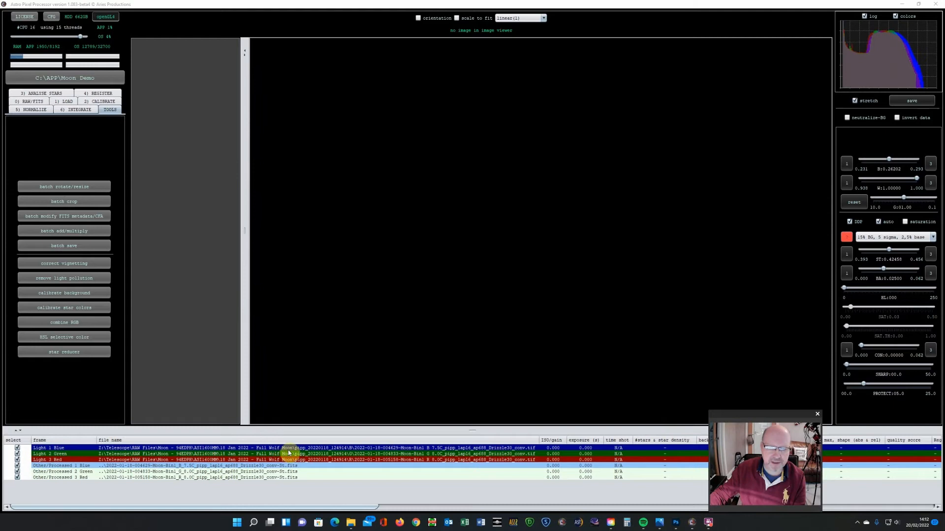
mouse_move(409, 452)
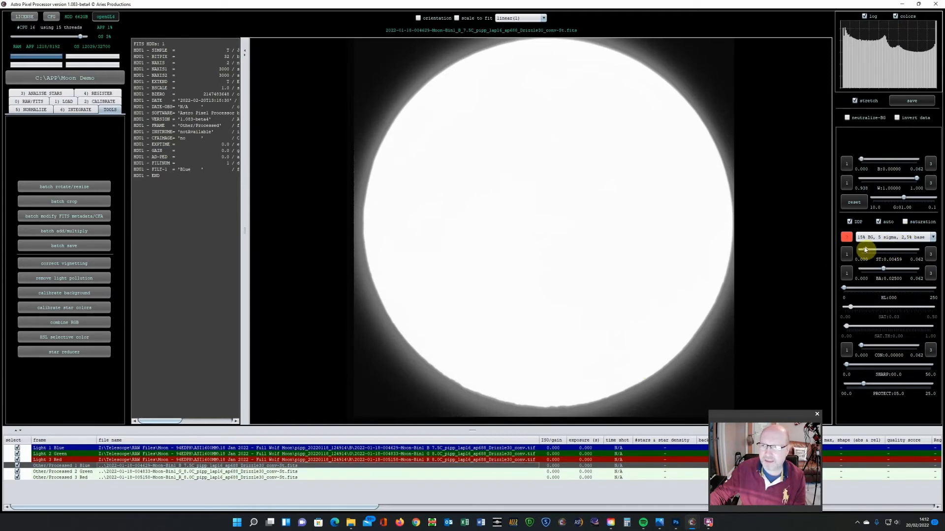
Stretch the blue-channel moon image so lunar surface detail replaces the white disc
left_click_drag(866, 250, 902, 249)
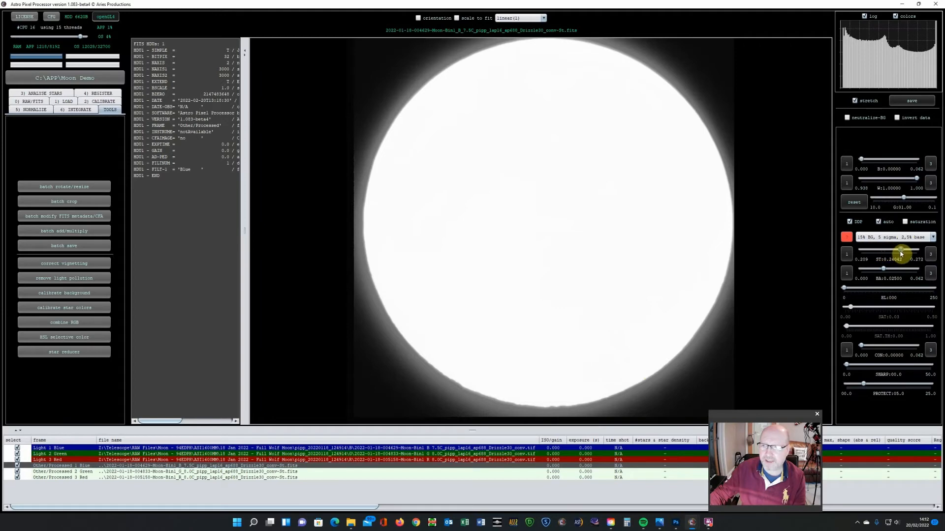
left_click_drag(909, 251, 885, 251)
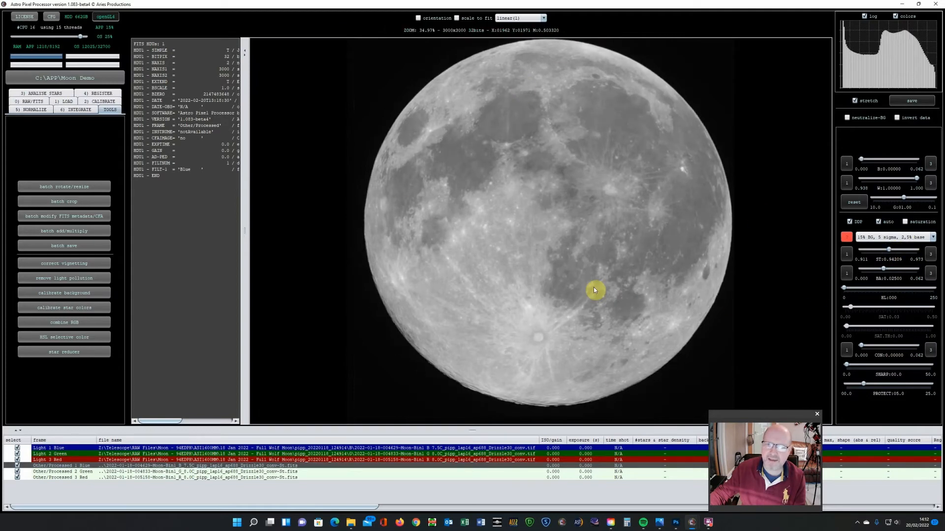
mouse_move(534, 366)
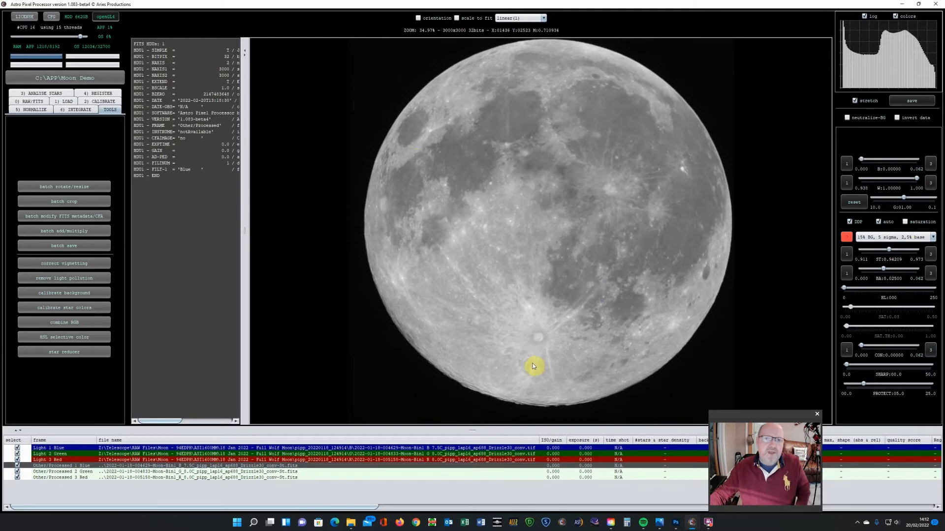
mouse_move(514, 122)
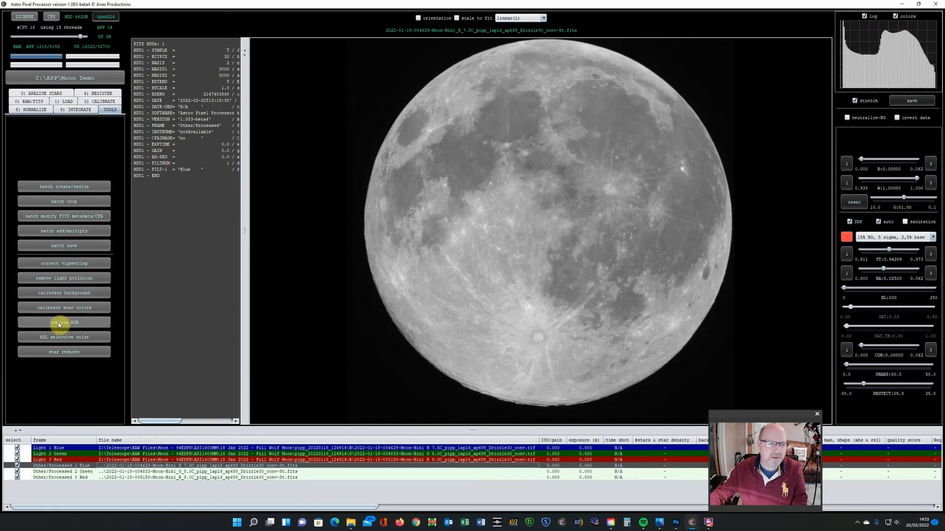
Start an RGB combine and add the blue moon image as the first channel
left_click(63, 321)
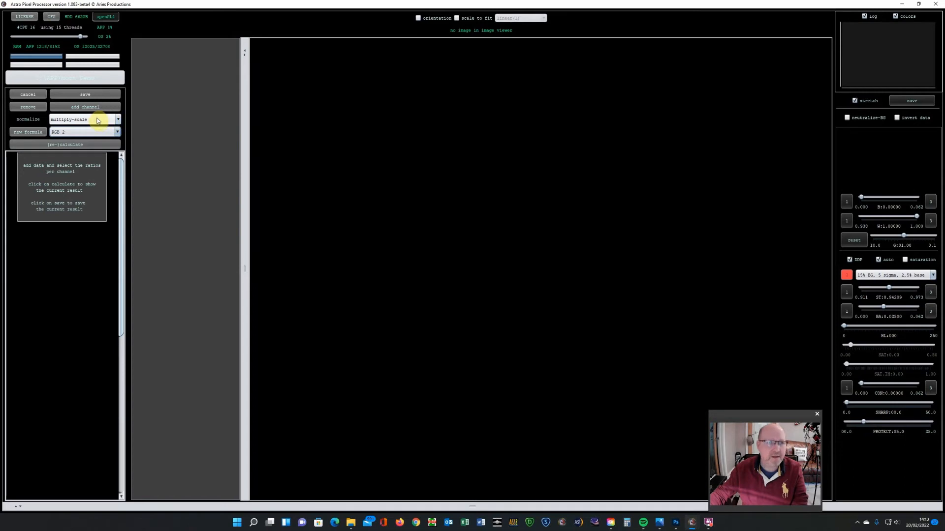
left_click(85, 106)
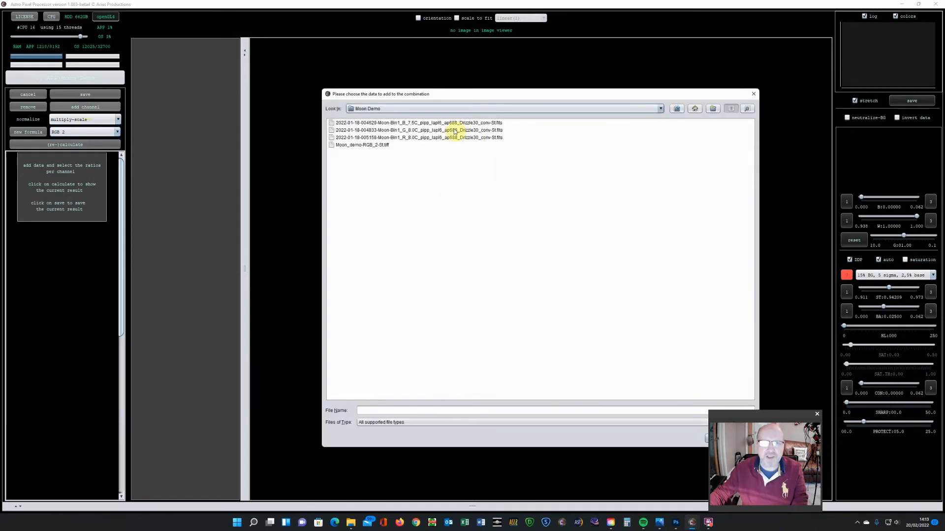
left_click(417, 122)
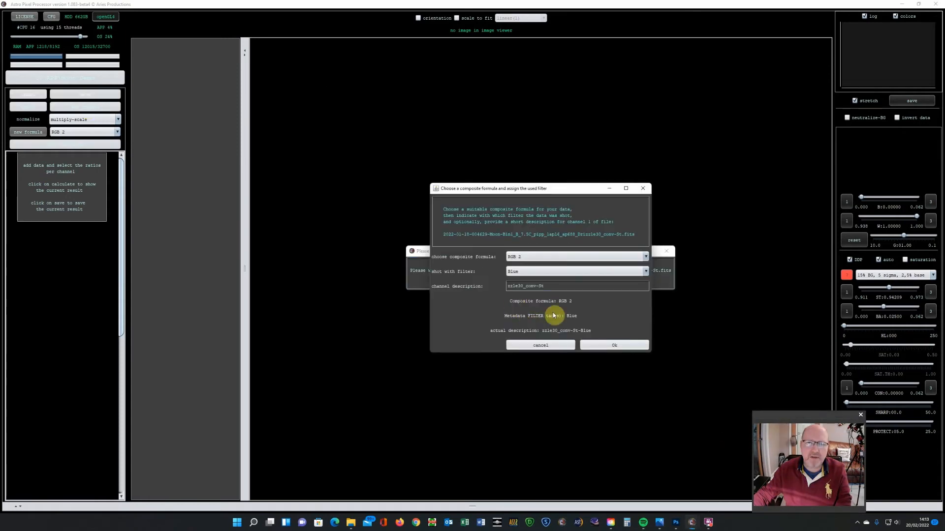
left_click(614, 345)
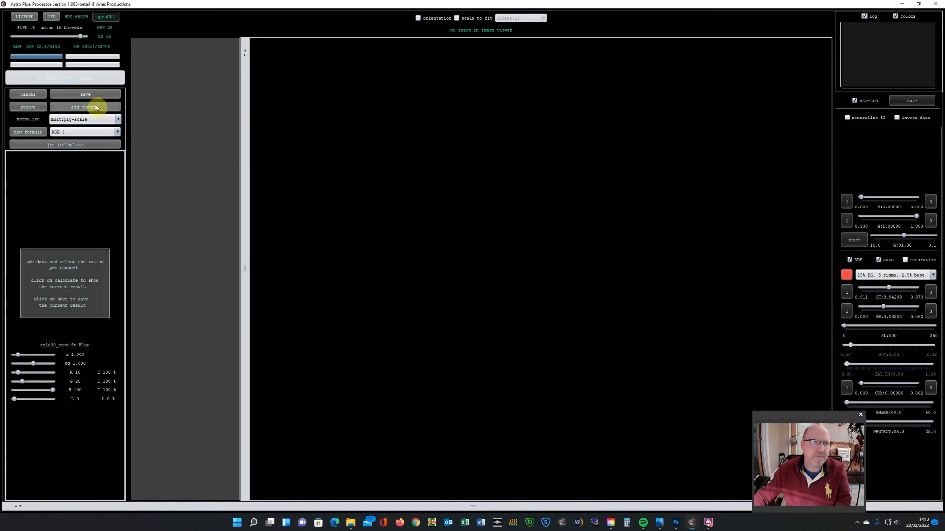
Add the green and red moon images as the second and third channels
left_click(85, 106)
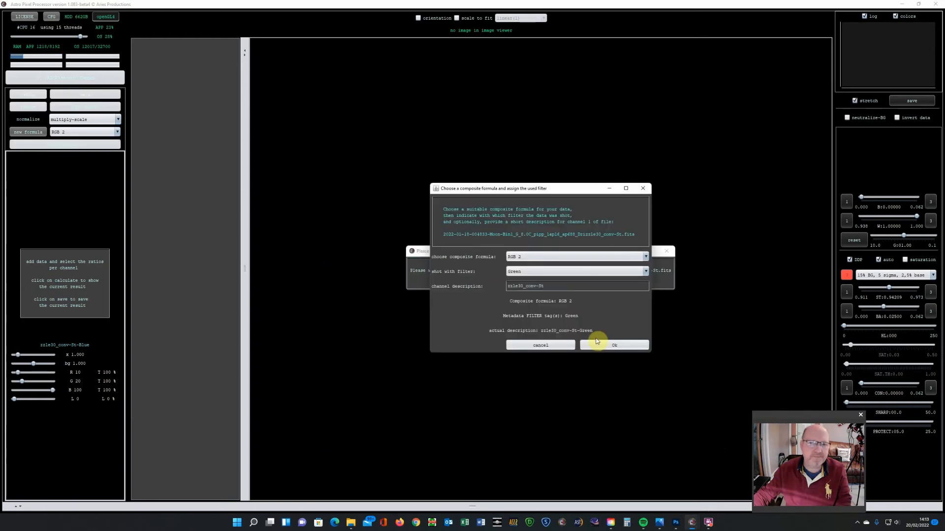
left_click(614, 346)
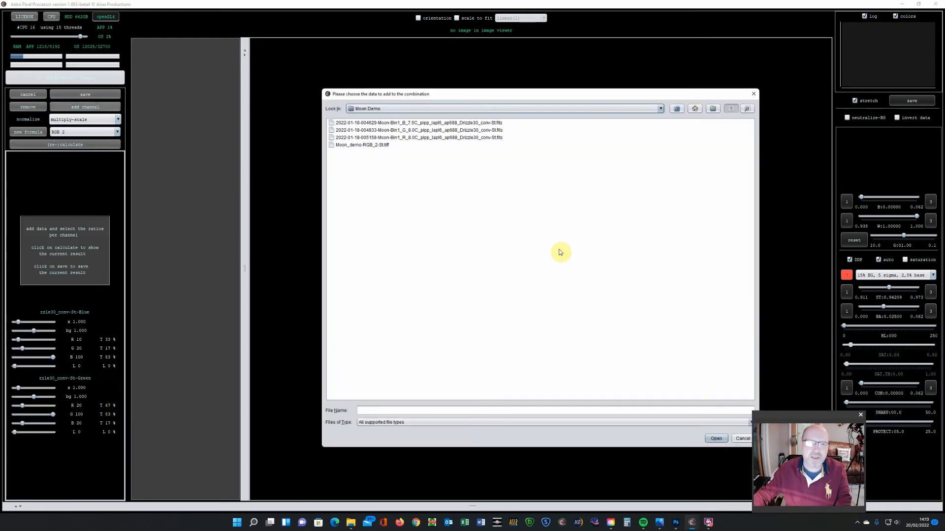
left_click(419, 137)
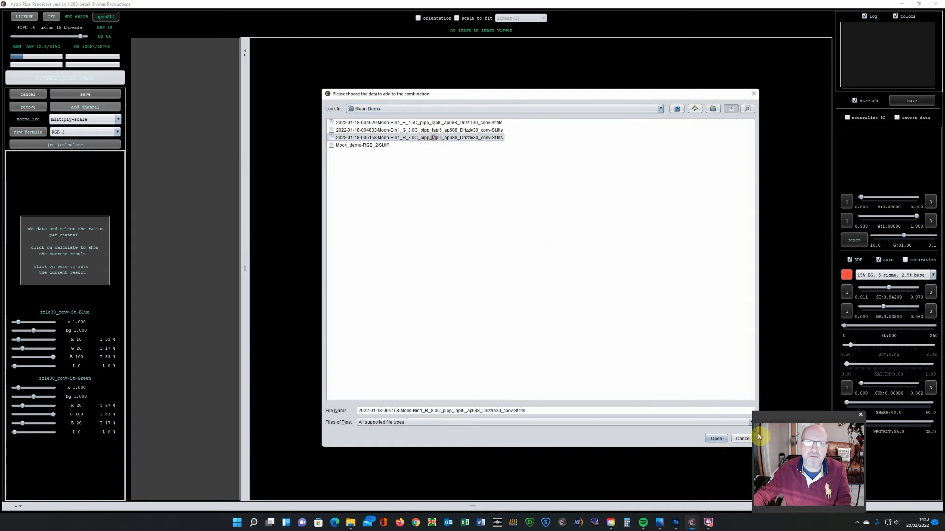
left_click(716, 438)
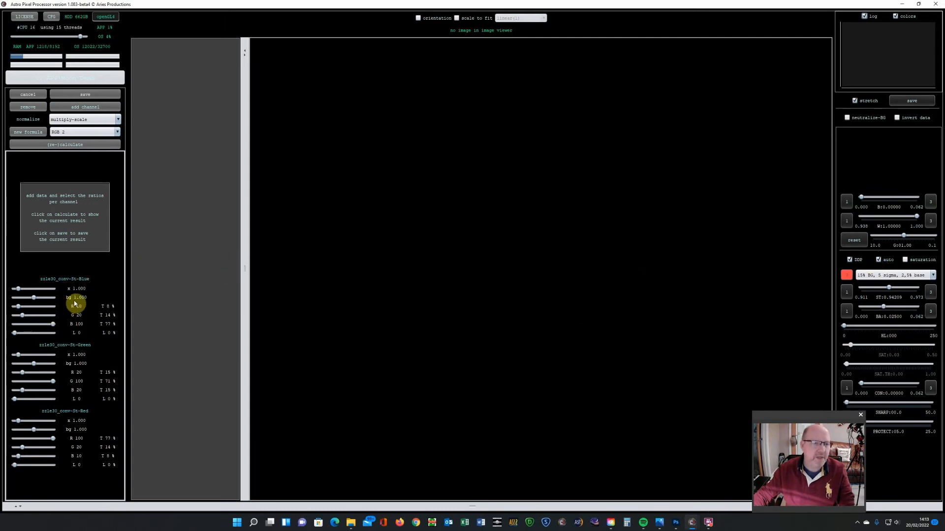
Calculate the RGB composite preview and stretch it until surface detail and colour show
left_click(65, 144)
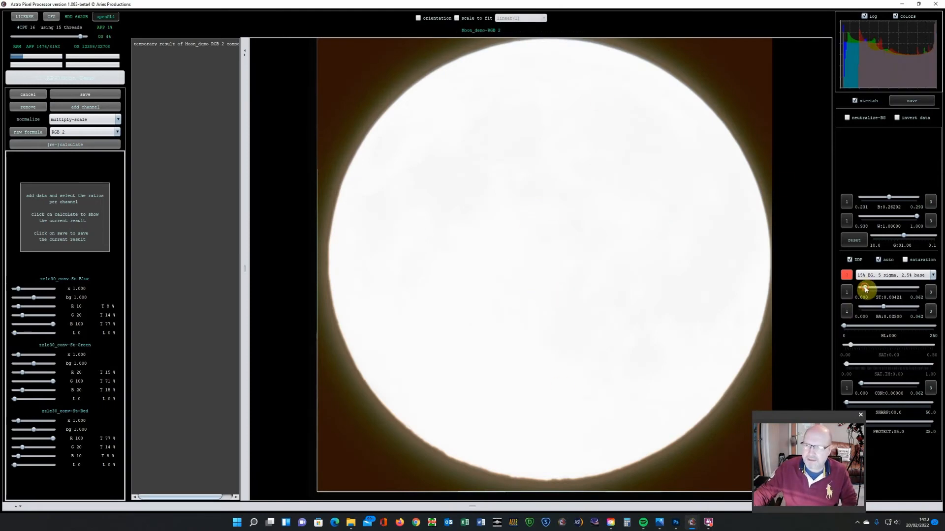
left_click_drag(866, 289, 900, 289)
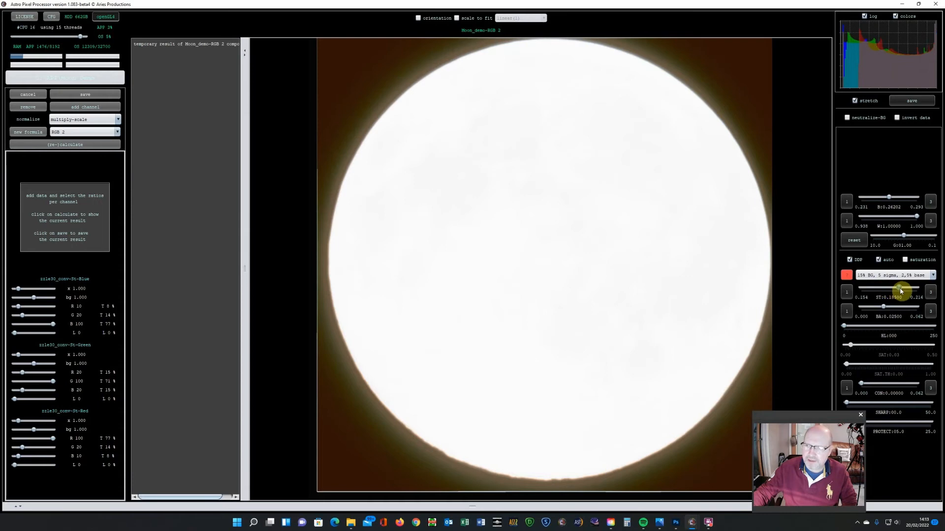
left_click_drag(898, 291, 906, 291)
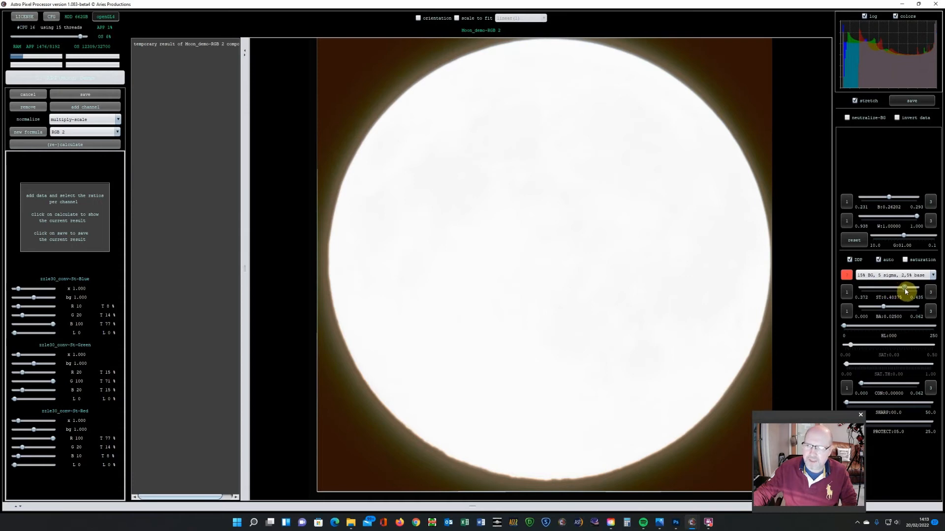
left_click_drag(903, 291, 889, 291)
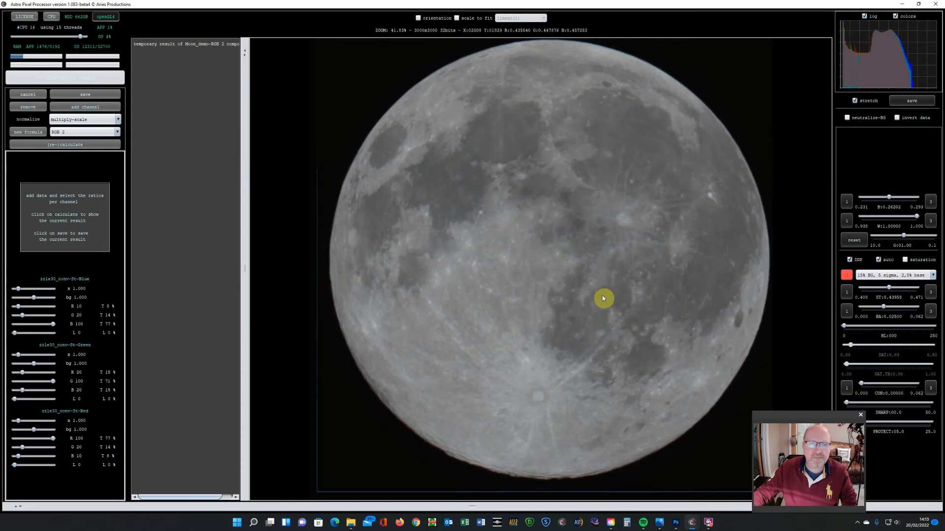
mouse_move(663, 105)
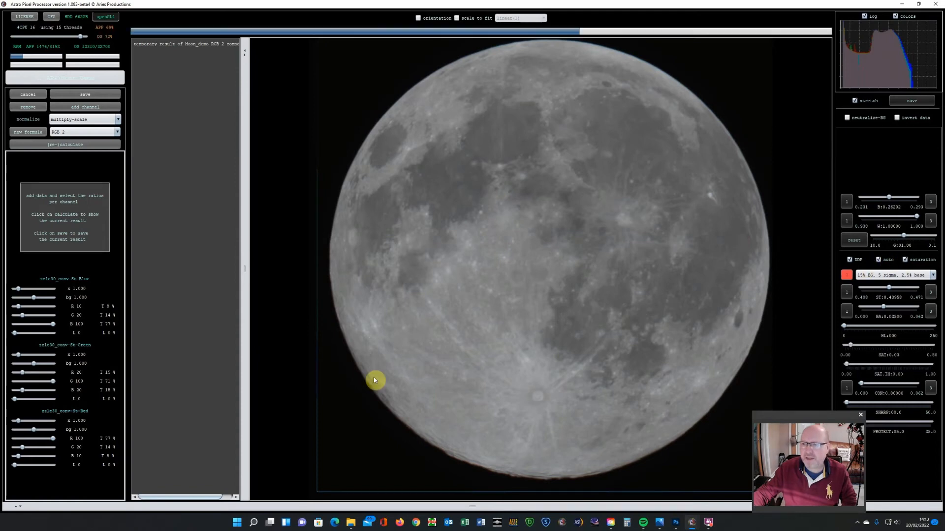
mouse_move(609, 305)
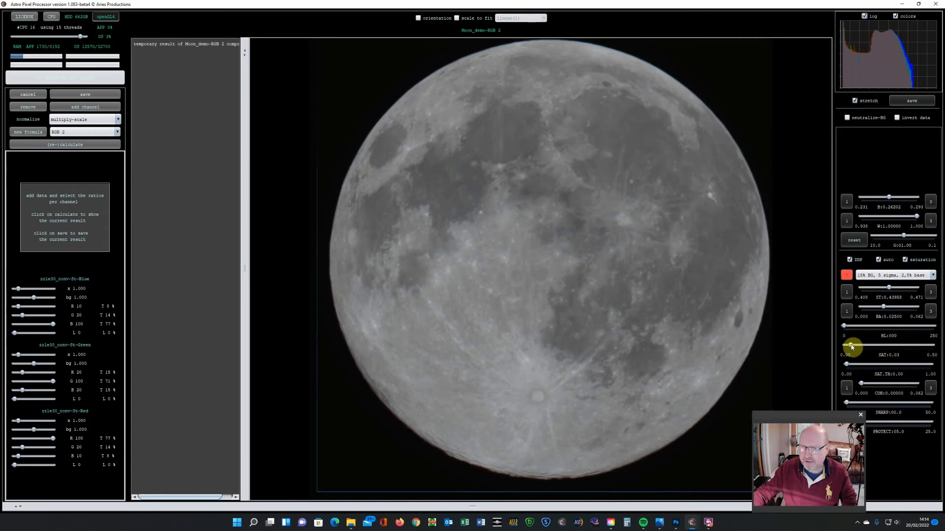
Raise saturation to about 0.12 with SAT.TH 0.09 to reveal the moon's colours
left_click_drag(851, 346, 871, 346)
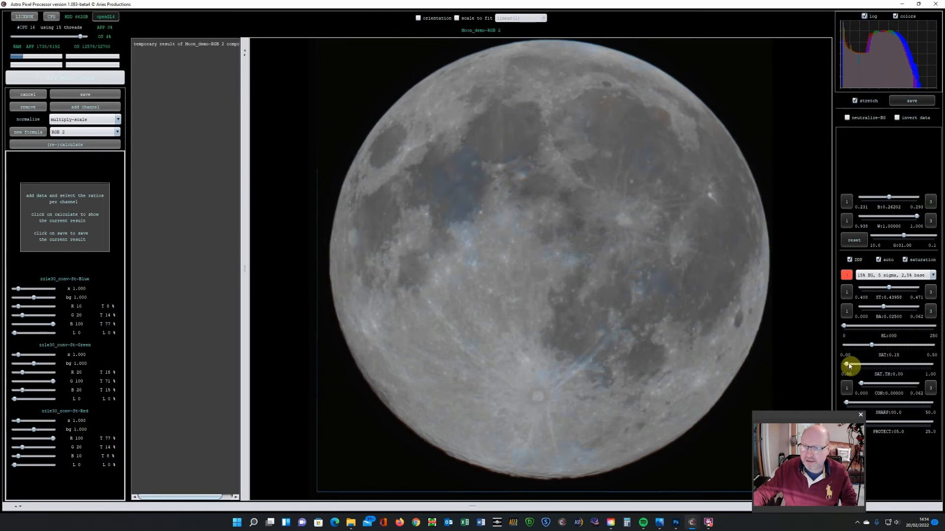
left_click_drag(851, 364, 862, 384)
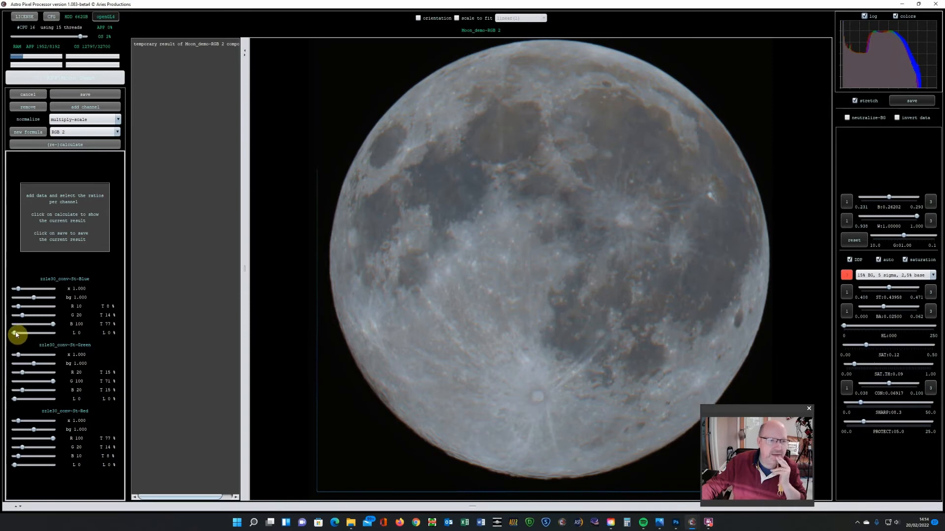
Raise the blue channel's luminance weight, recalculate and restore the preview stretch
left_click_drag(12, 334, 26, 333)
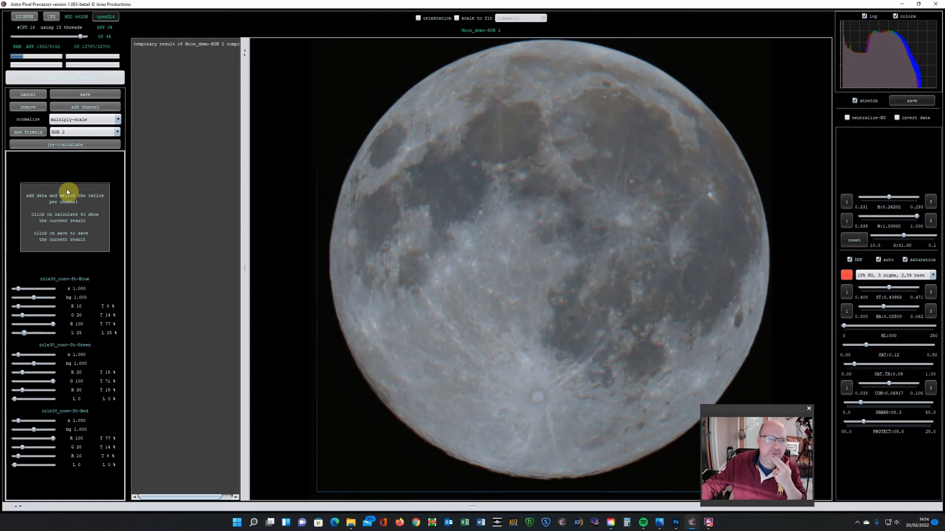
left_click(65, 144)
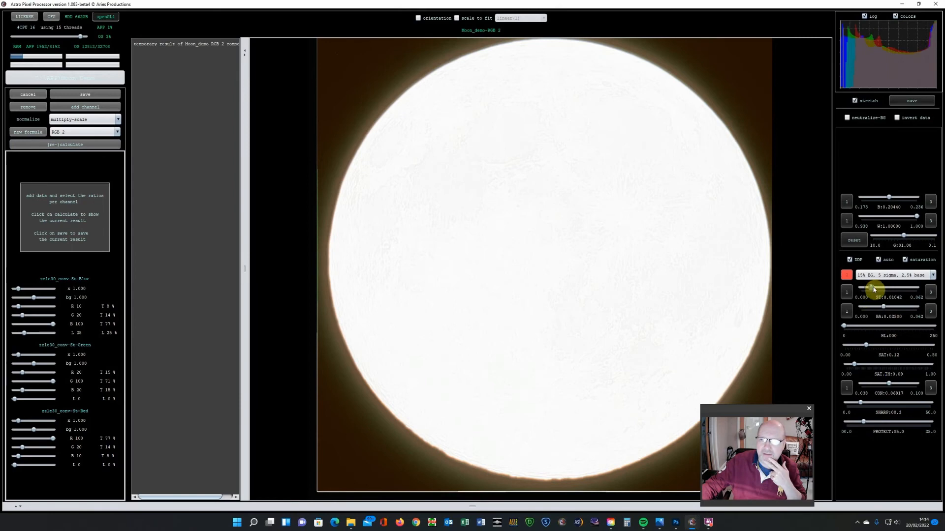
left_click_drag(883, 297, 909, 297)
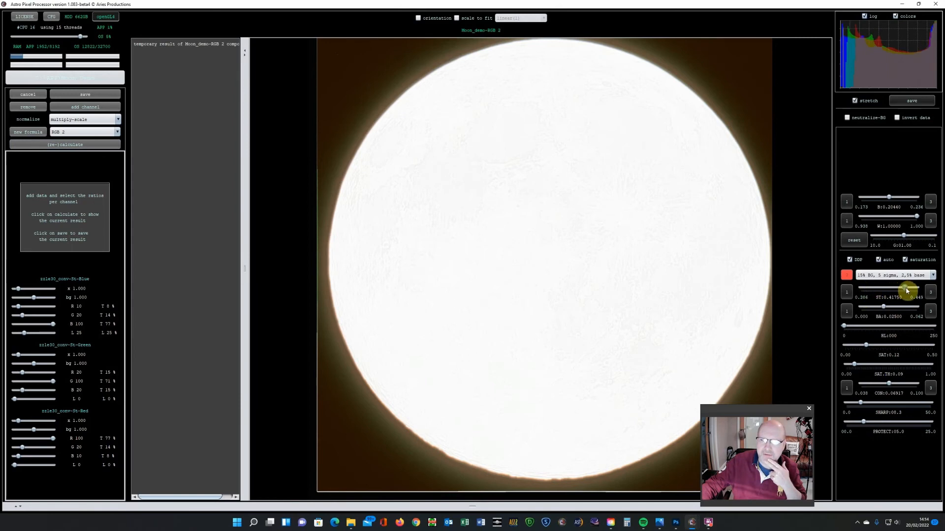
left_click_drag(898, 289, 909, 297)
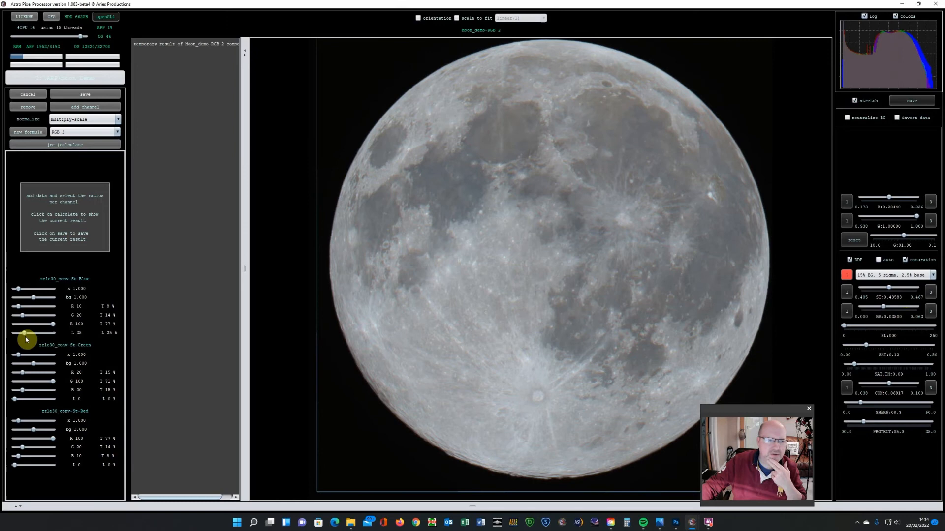
Settle the blue luminance weight at 30 and recalculate the RGB composite
left_click_drag(27, 333, 39, 332)
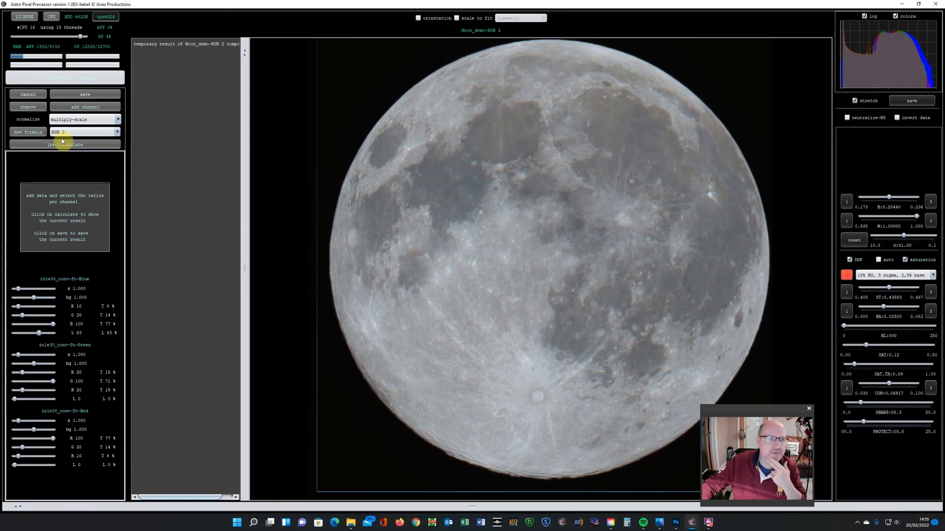
left_click(65, 143)
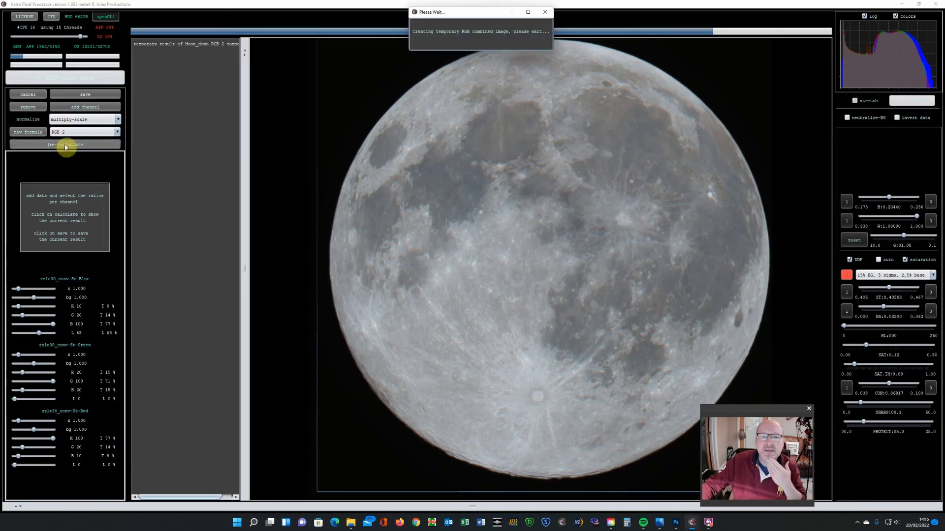
left_click(65, 144)
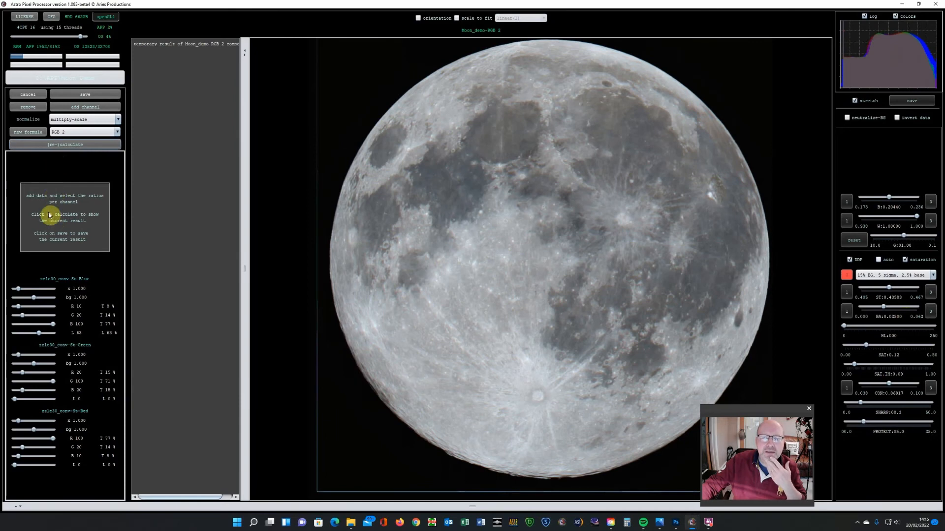
mouse_move(103, 290)
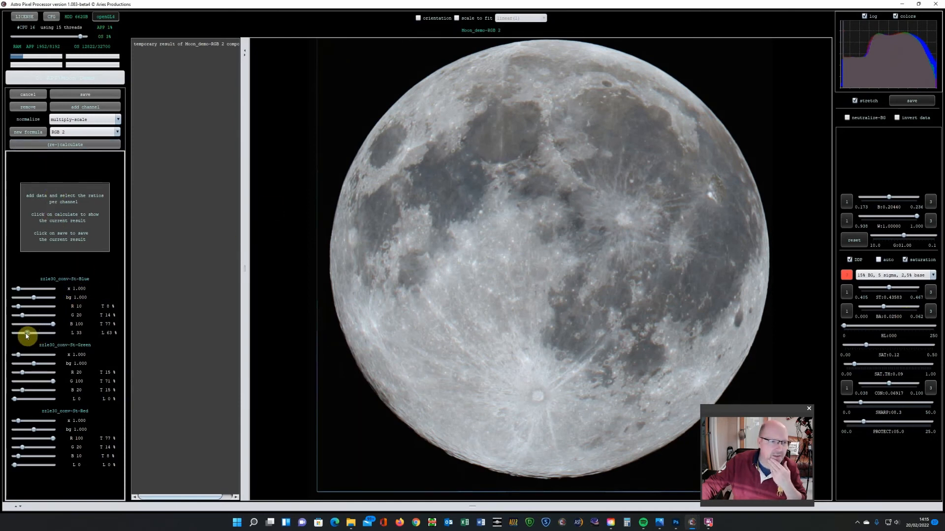
left_click(65, 143)
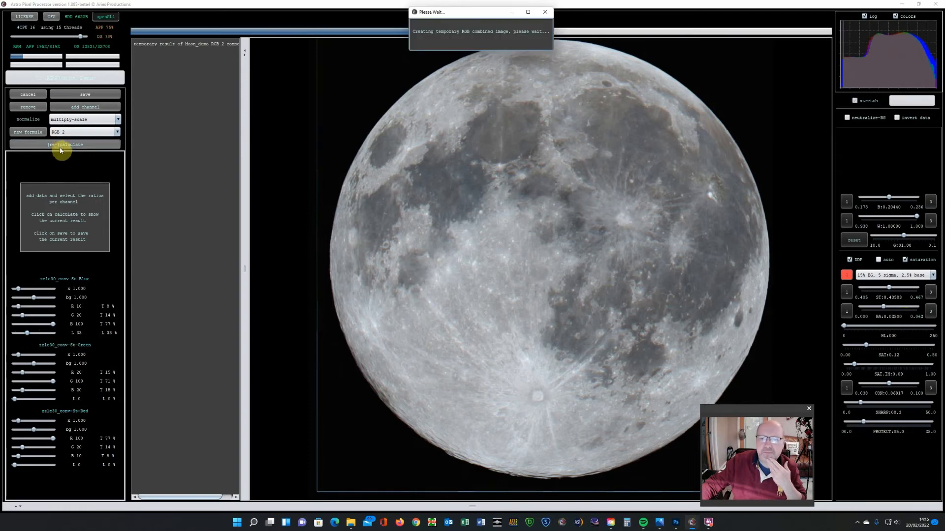
left_click(65, 144)
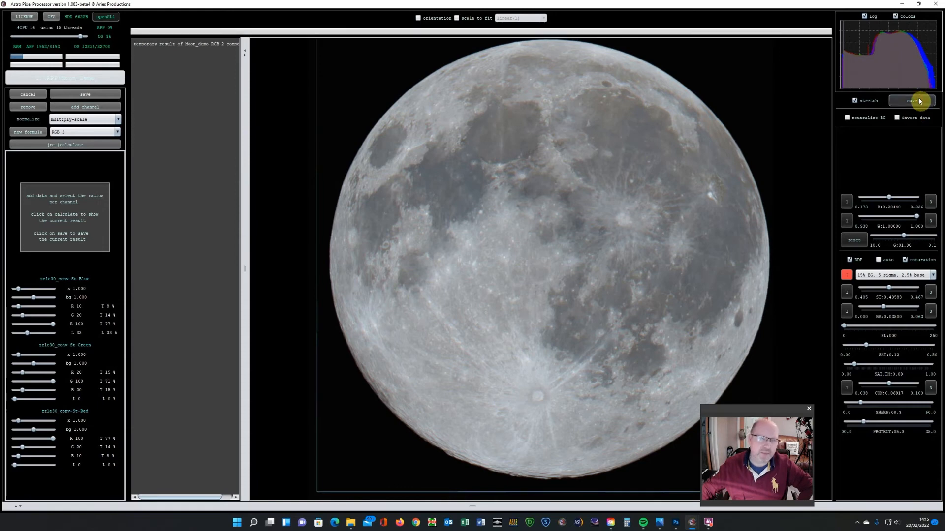
Save the composite as 16-bit TIFF Moon_demo-RGB 2-St and minimise APP
left_click(912, 100)
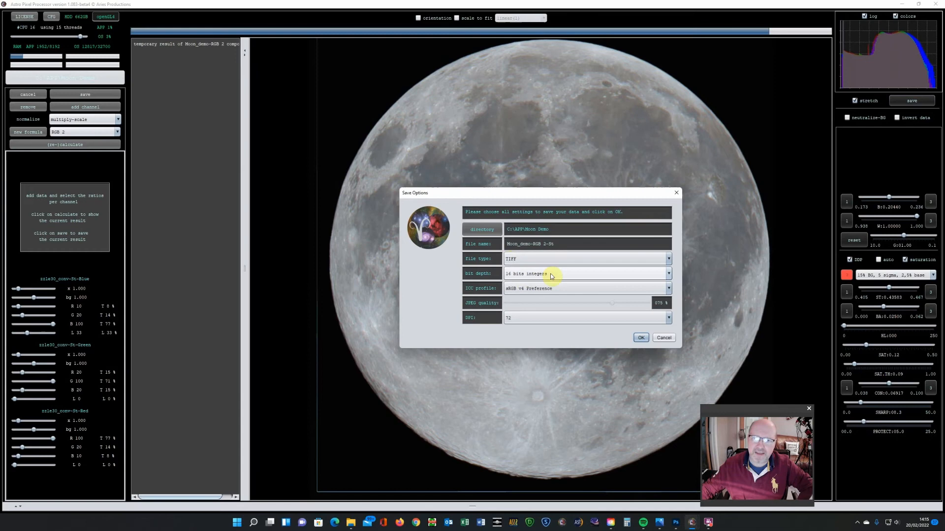
mouse_move(527, 294)
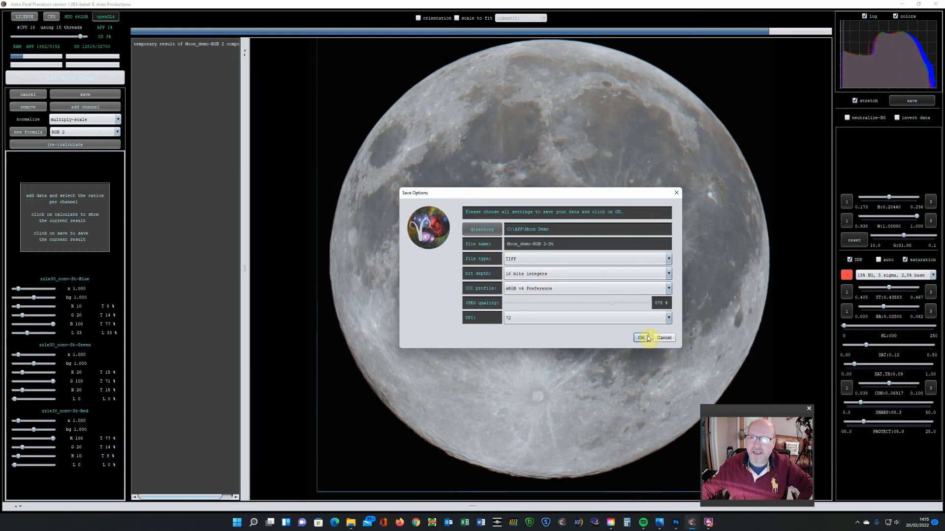
left_click(642, 338)
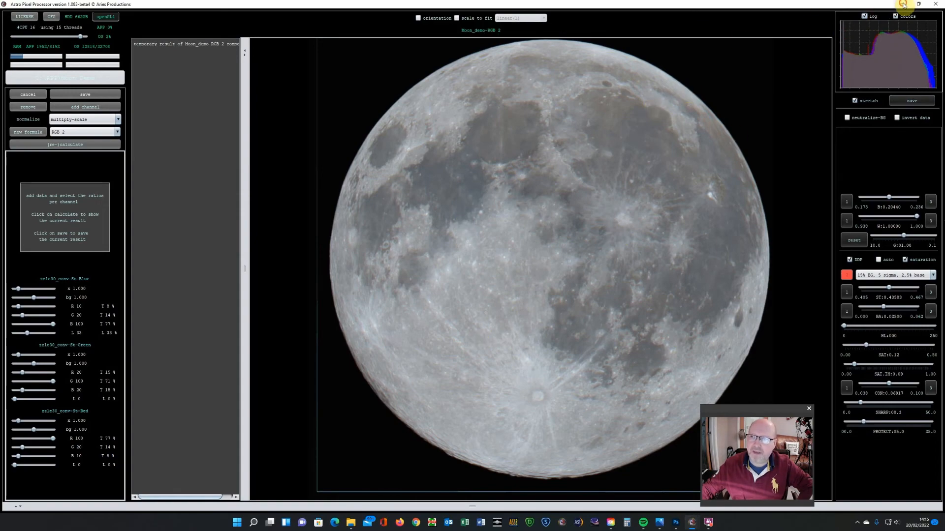
left_click(674, 520)
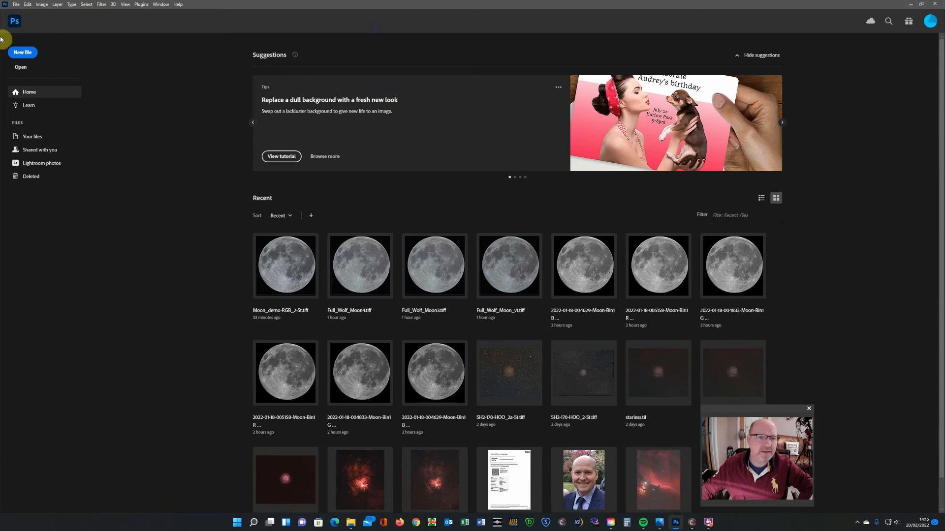
Open Moon_demo-RGB_2-St.tiff from the Moon Demo folder in Photoshop
left_click(21, 67)
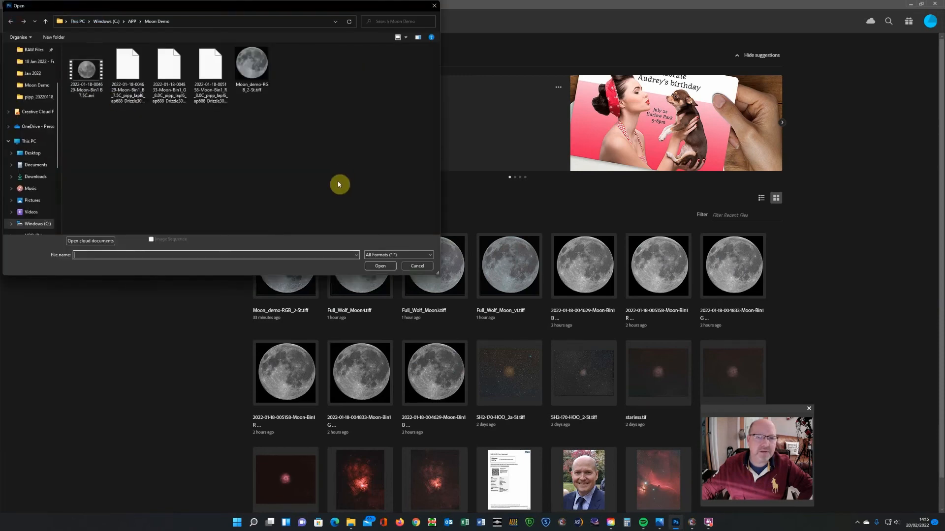
left_click(252, 64)
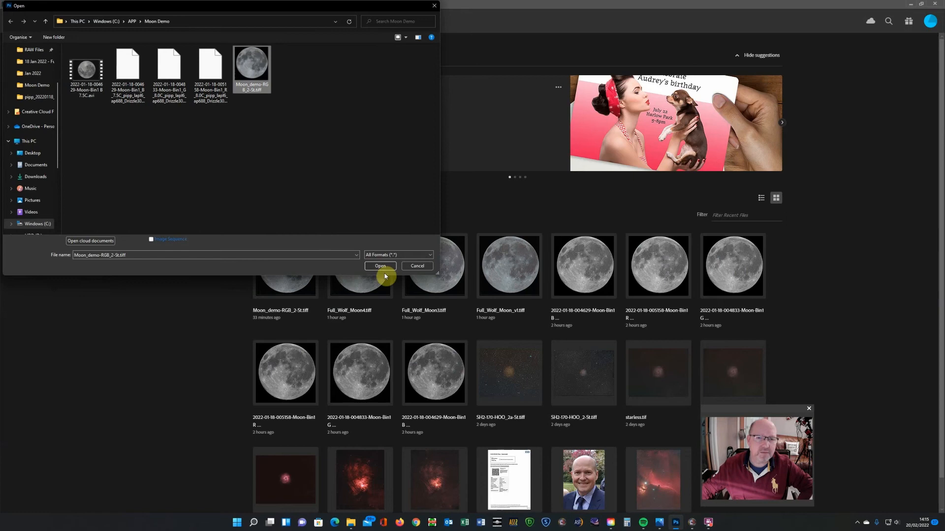
left_click(380, 266)
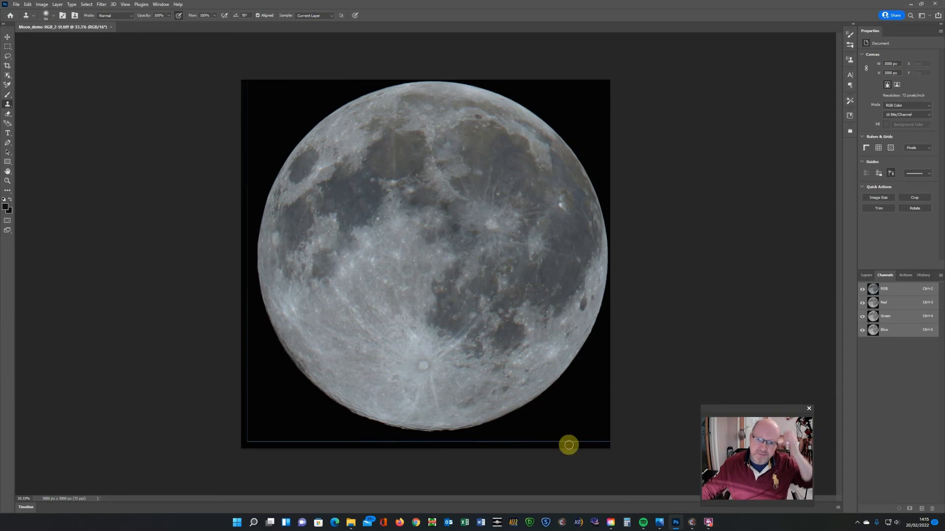
mouse_move(392, 333)
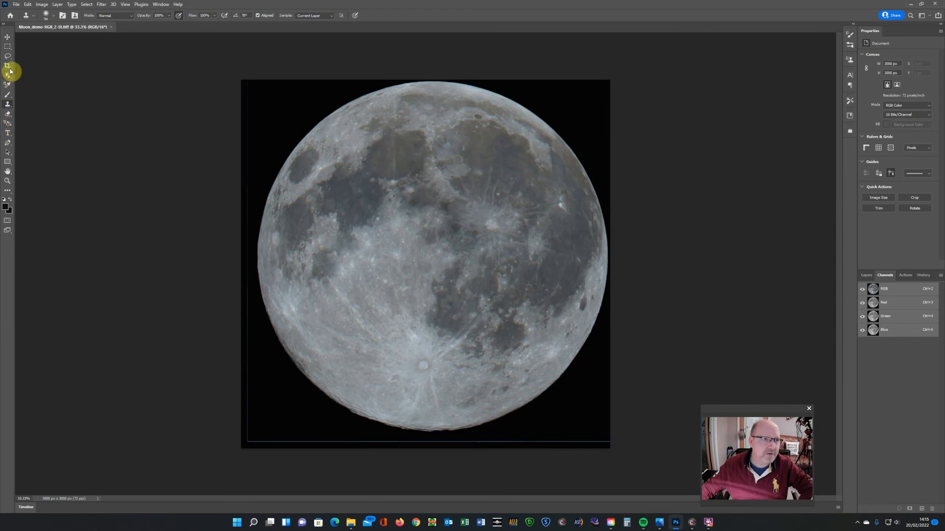
Crop the image to a 1:1 square framed tightly around the moon
left_click(7, 67)
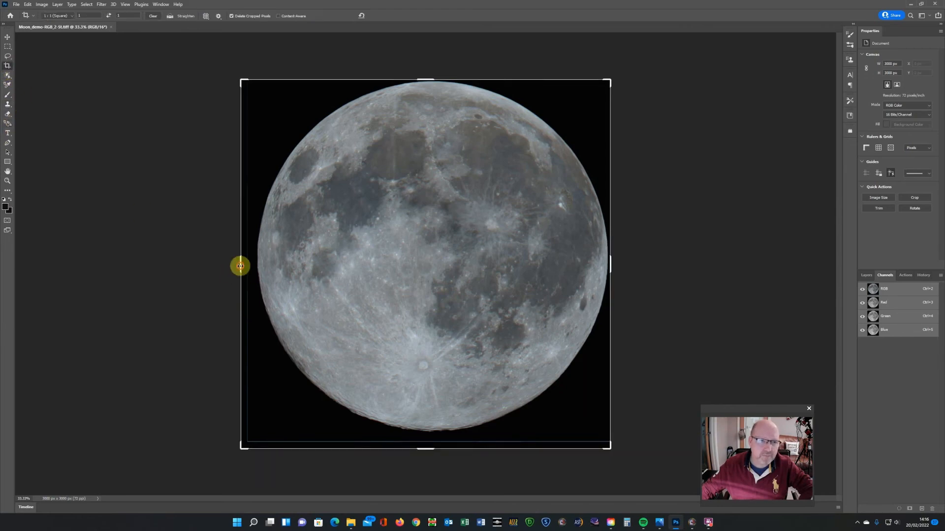
left_click_drag(240, 266, 245, 269)
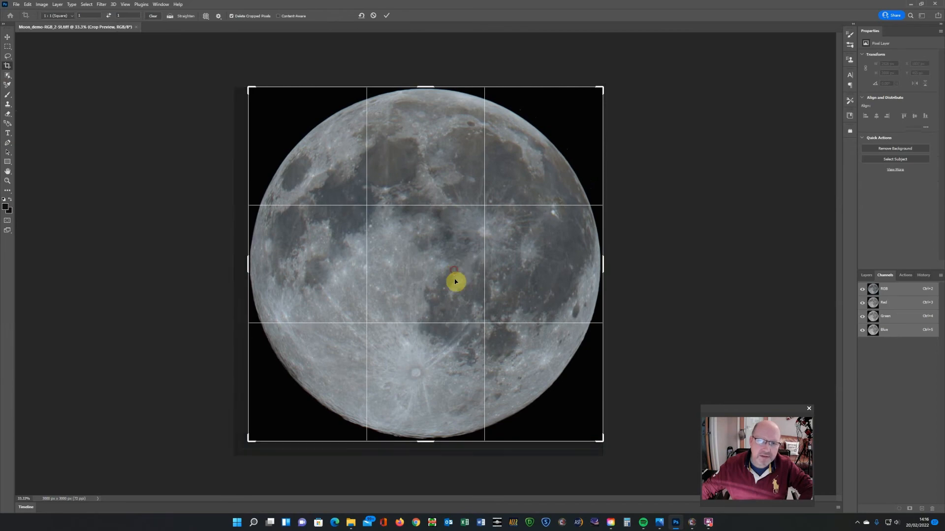
mouse_move(483, 197)
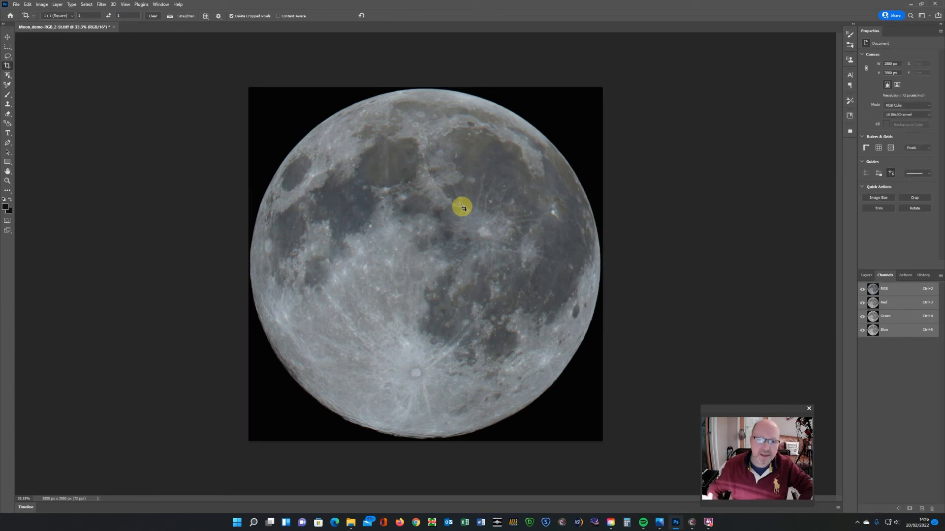
mouse_move(460, 136)
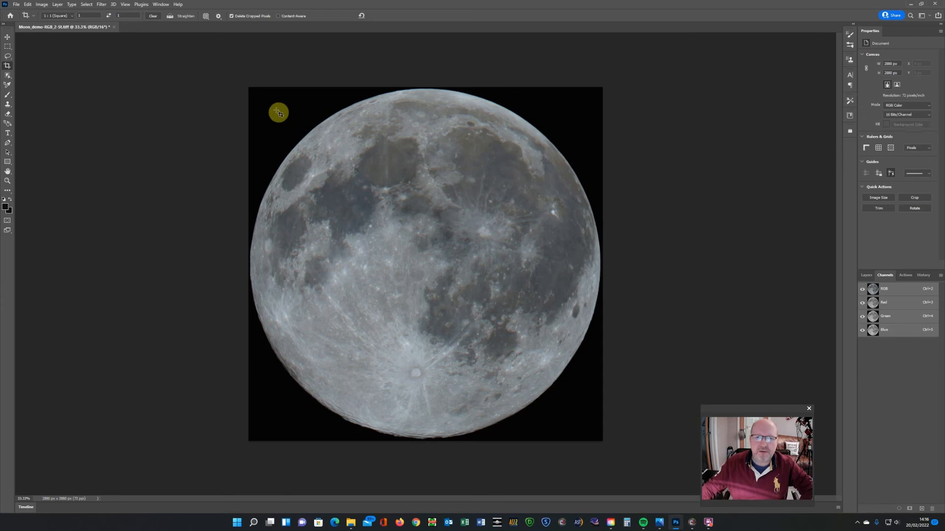
mouse_move(717, 37)
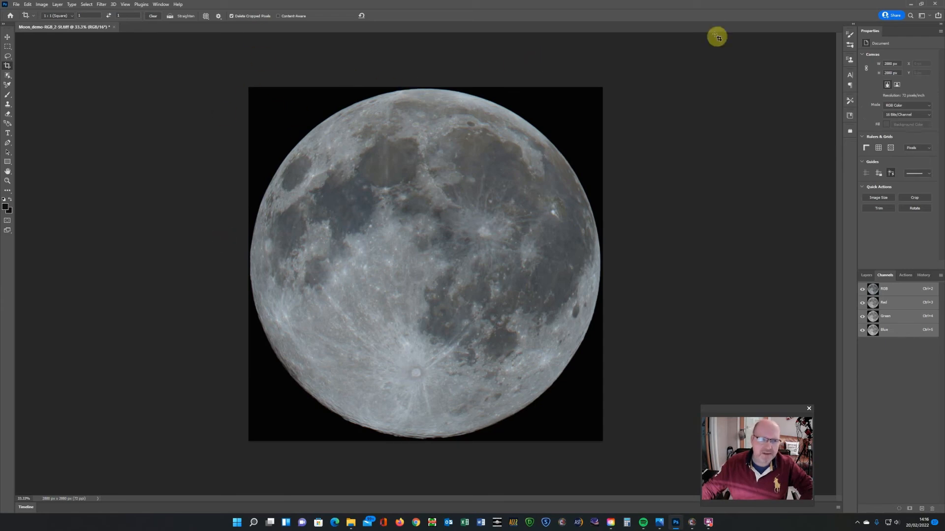
mouse_move(178, 139)
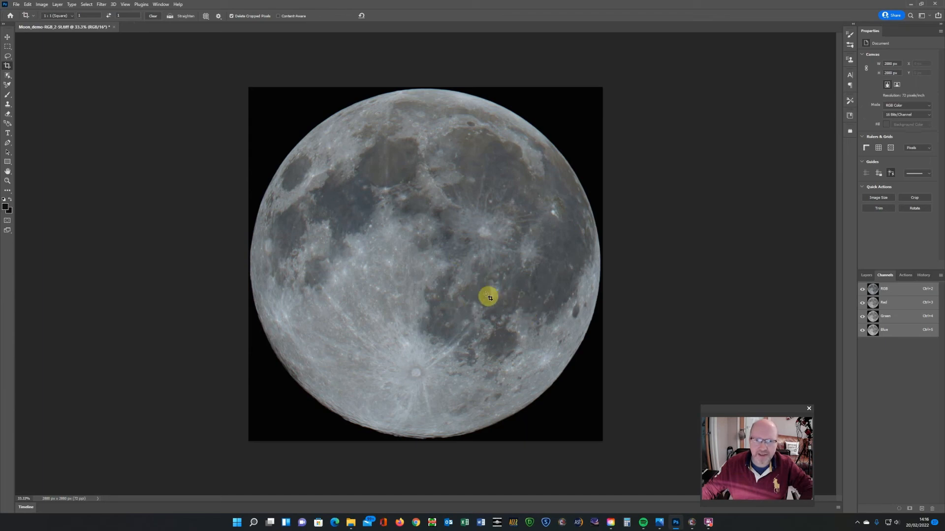
mouse_move(309, 203)
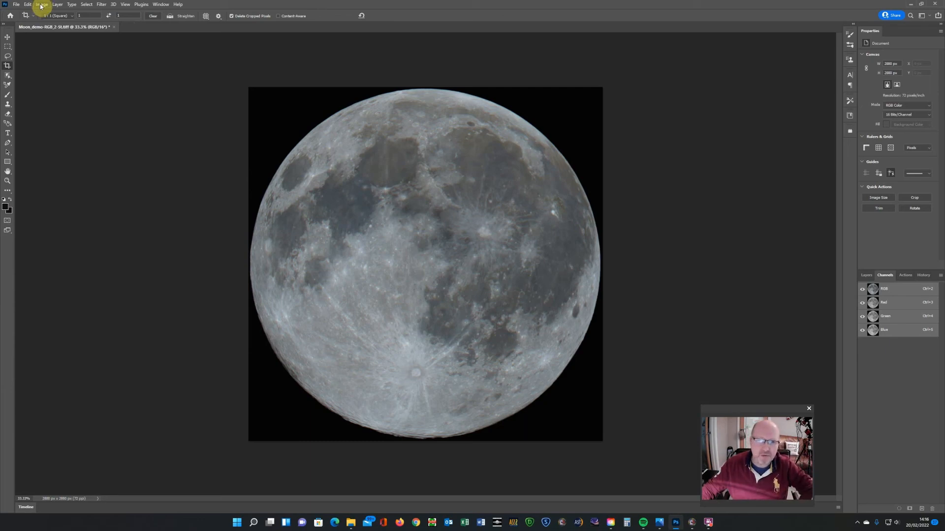
Apply Auto Color so the cropped moon takes a brighter, neutral grey tone
left_click(41, 4)
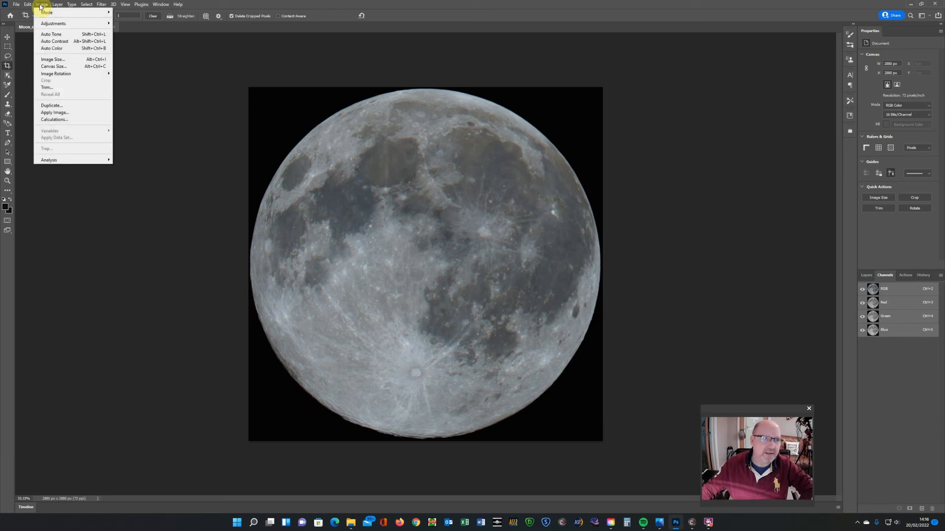
left_click(51, 48)
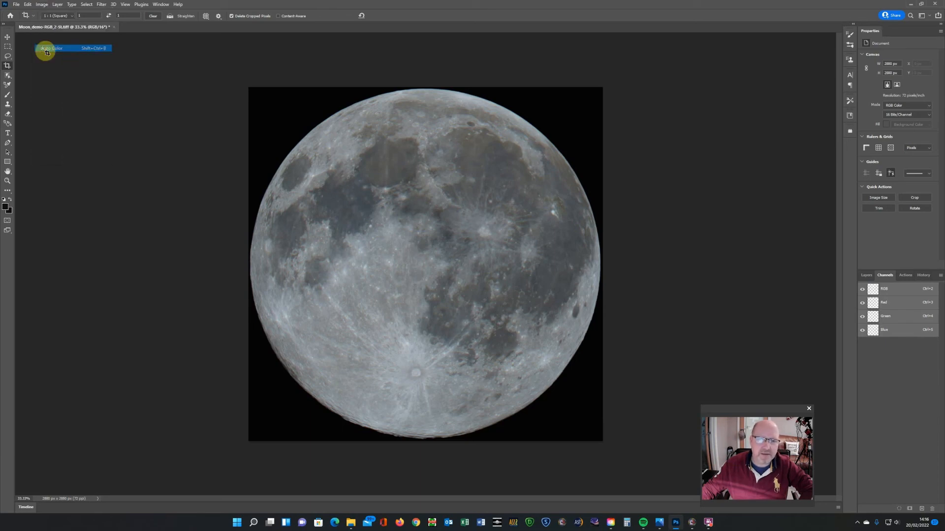
left_click(45, 50)
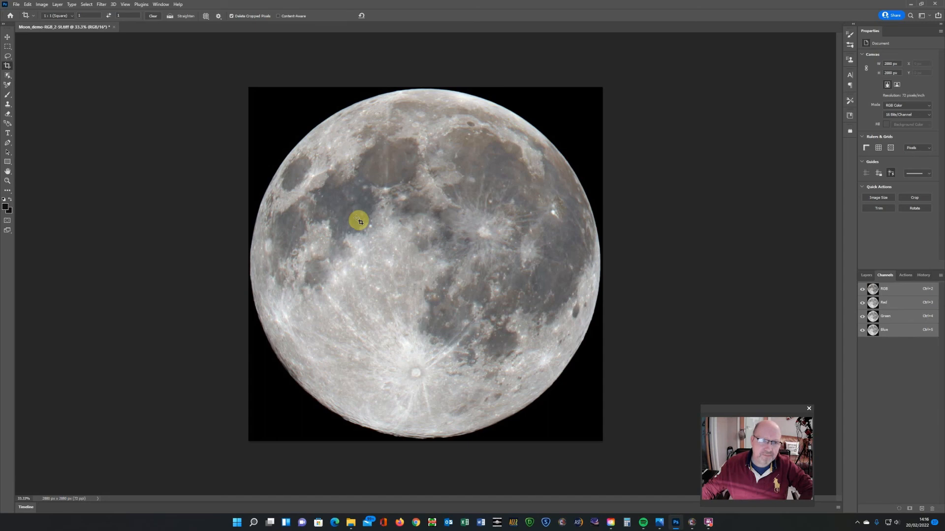
mouse_move(424, 374)
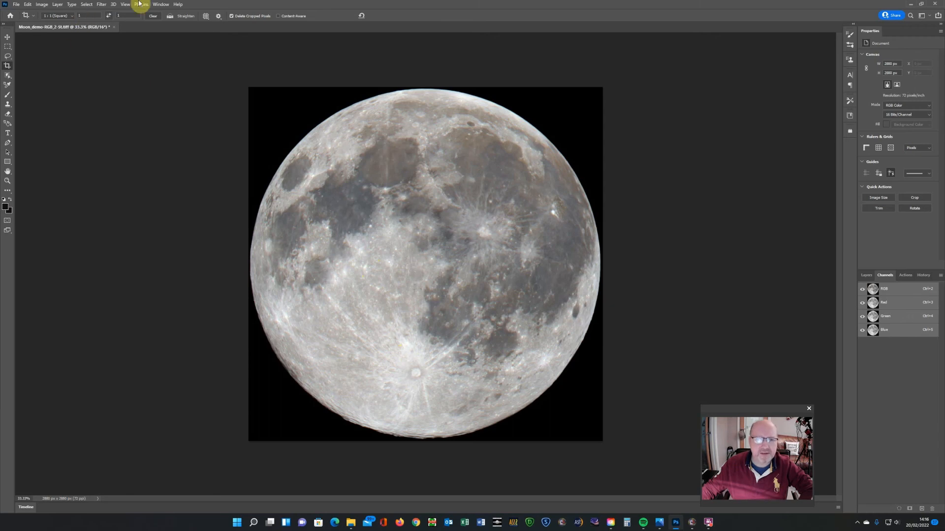
Launch the Camera Raw Filter on the moon layer from the Filter menu
left_click(102, 4)
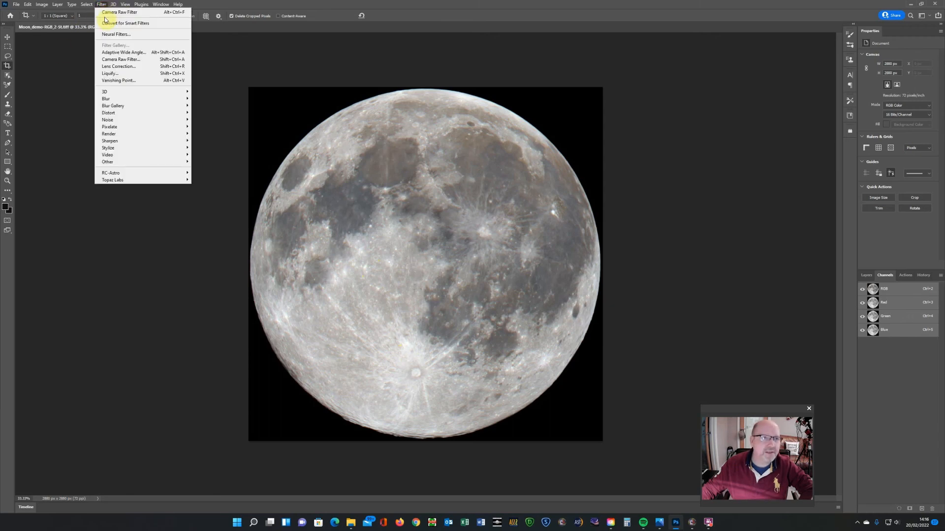
left_click(114, 11)
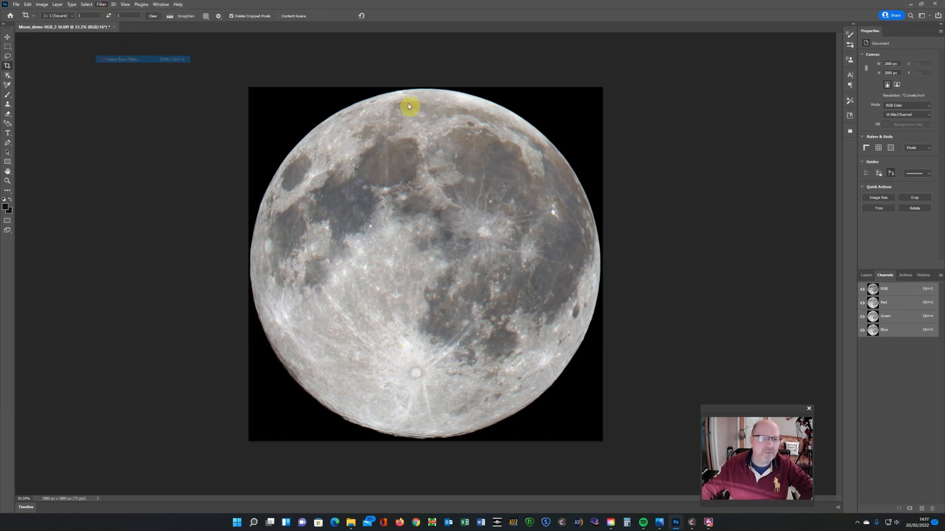
In Camera Raw's Basic panel pull Whites down, raise Clarity, Saturation and Vibrance, and apply
left_click(120, 59)
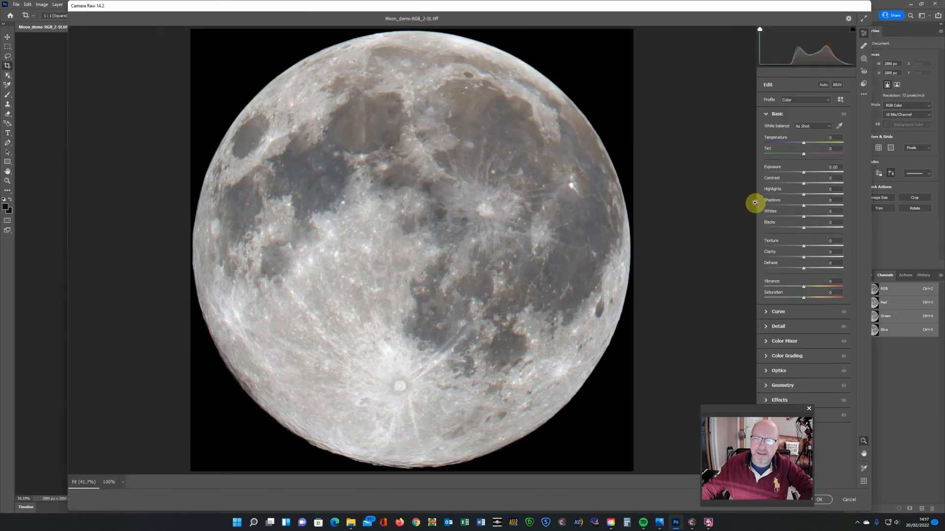
left_click_drag(803, 215, 799, 215)
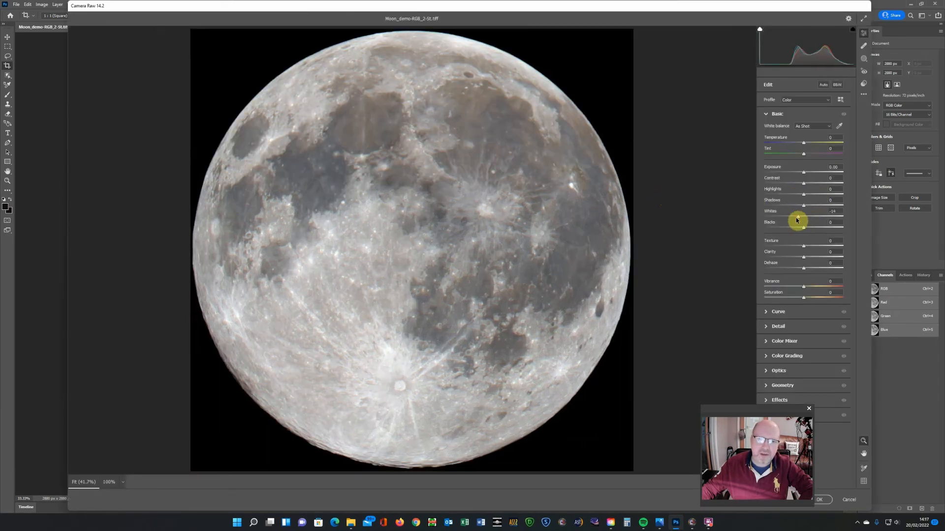
left_click_drag(801, 217, 785, 217)
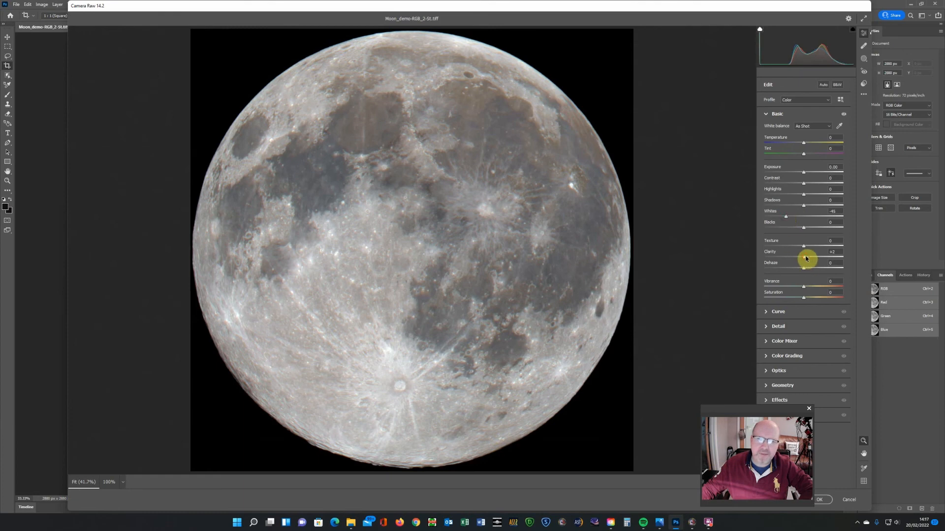
left_click_drag(803, 256, 810, 257)
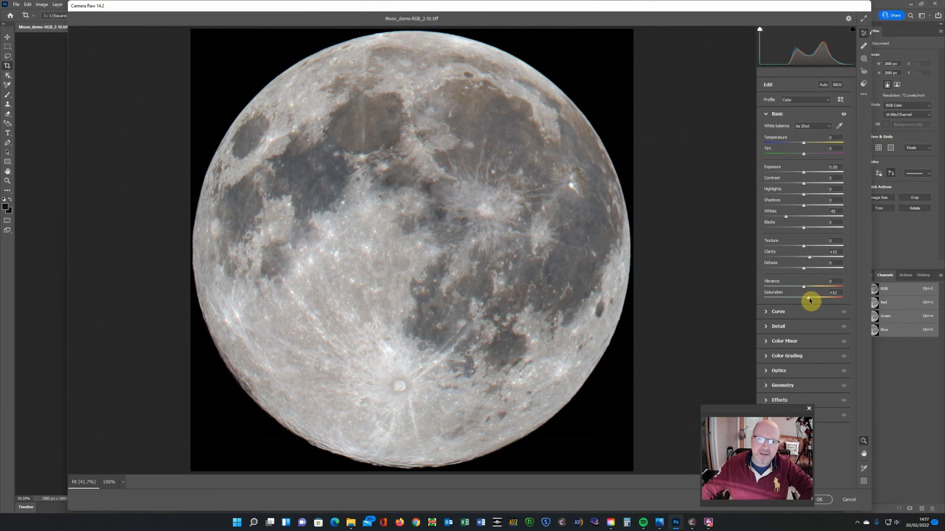
left_click_drag(815, 292, 819, 292)
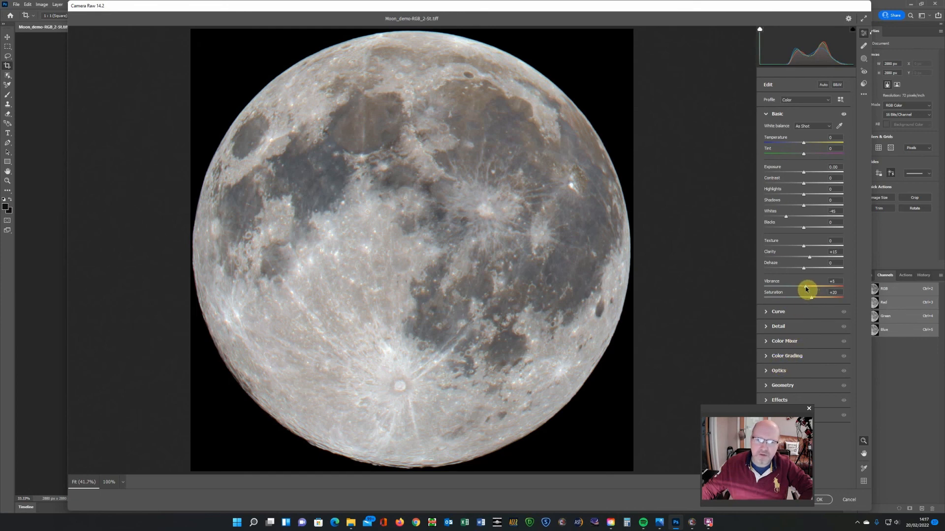
left_click_drag(811, 292, 804, 292)
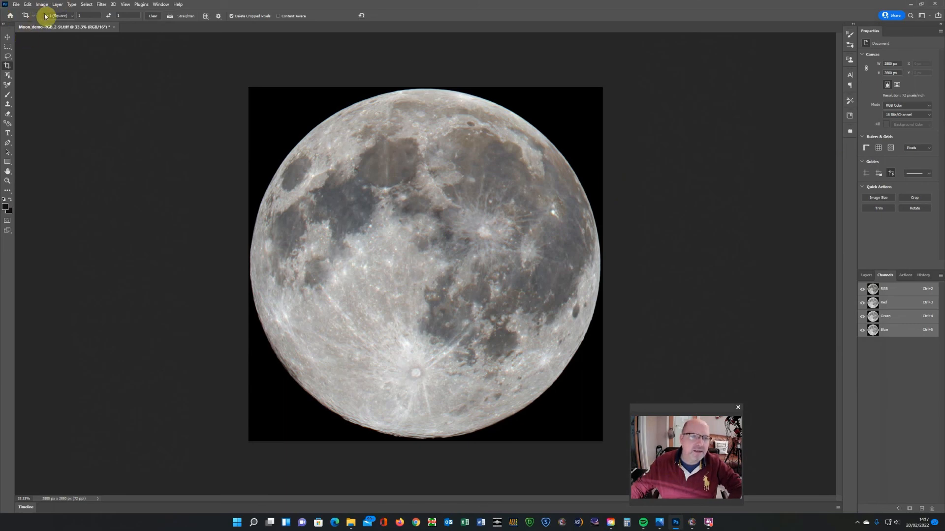
In Color Balance push the midtone sliders toward Red and Blue for a purplish moon surface
left_click(42, 4)
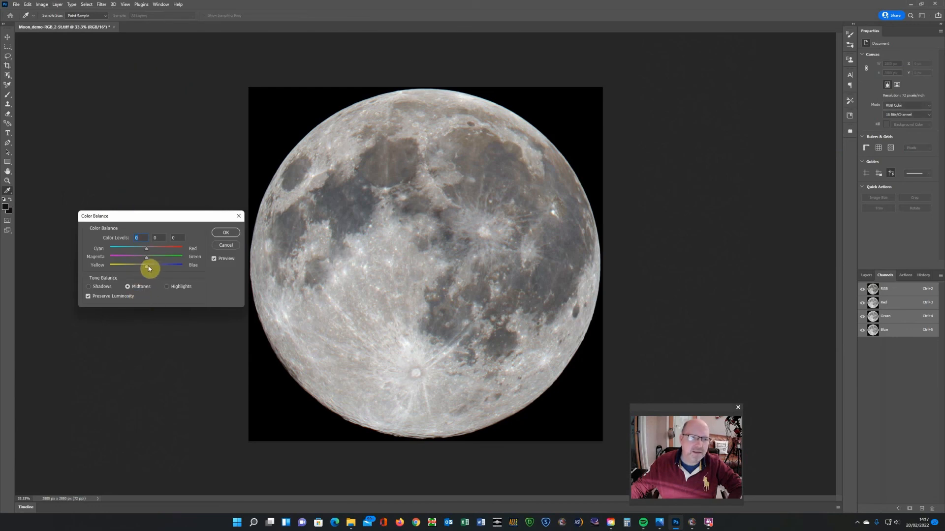
left_click_drag(145, 266, 154, 266)
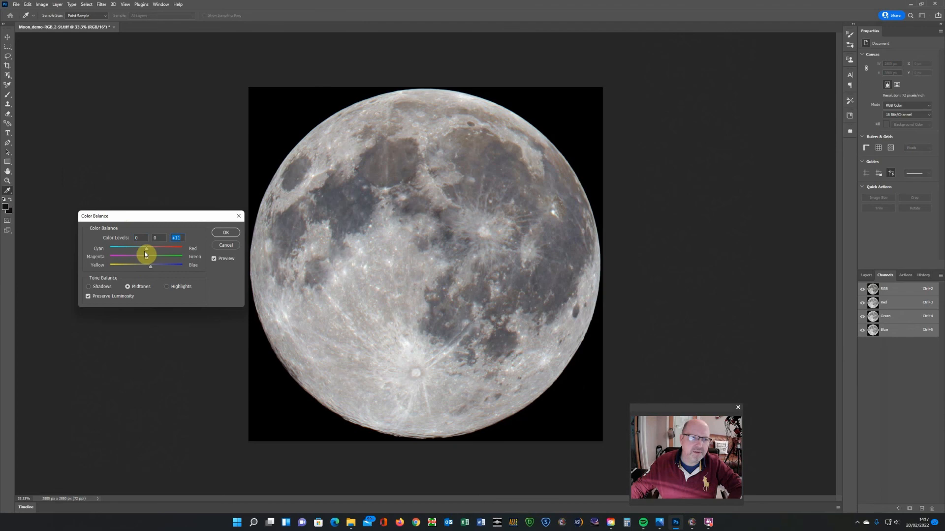
left_click_drag(150, 255, 147, 260)
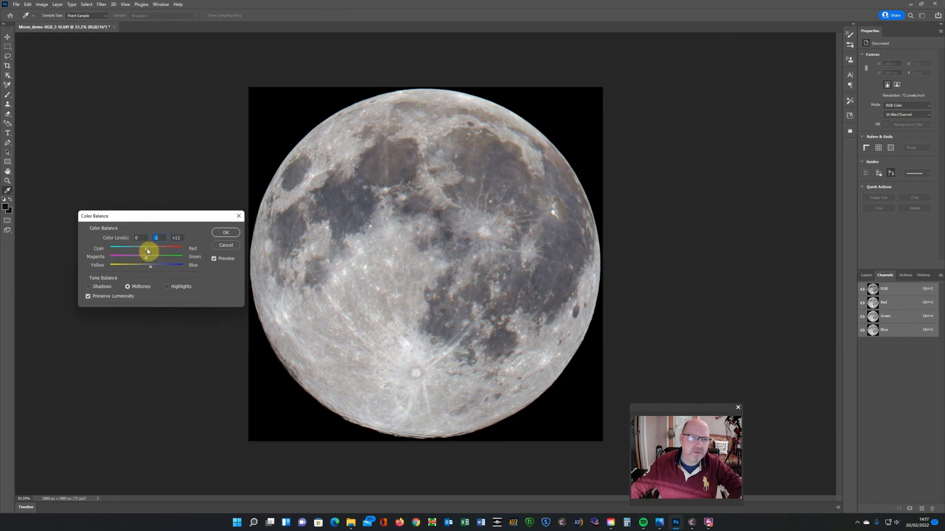
left_click_drag(147, 248, 145, 248)
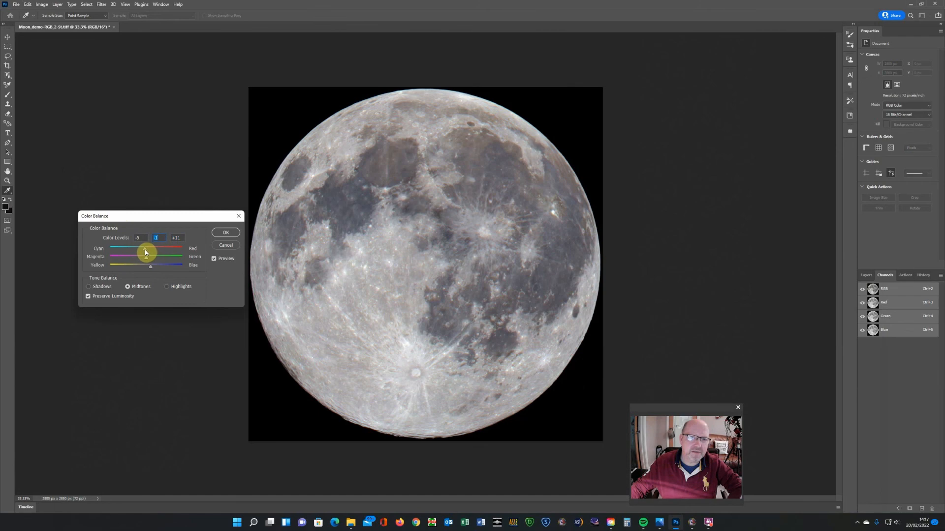
left_click_drag(144, 248, 148, 248)
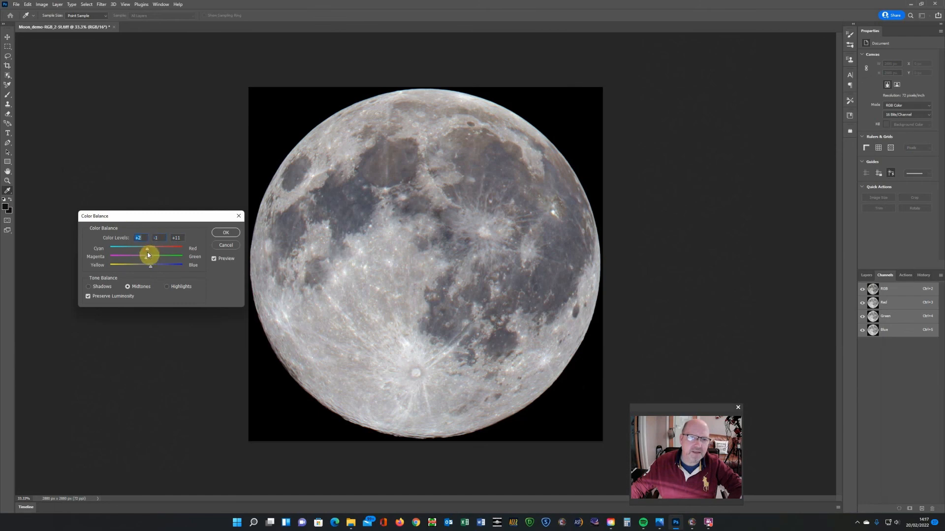
left_click_drag(150, 265, 170, 265)
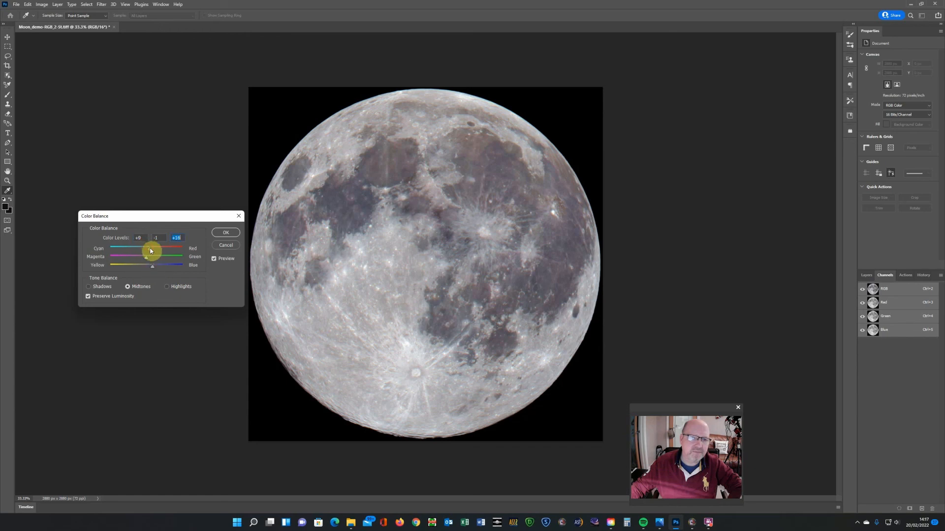
left_click_drag(151, 248, 146, 248)
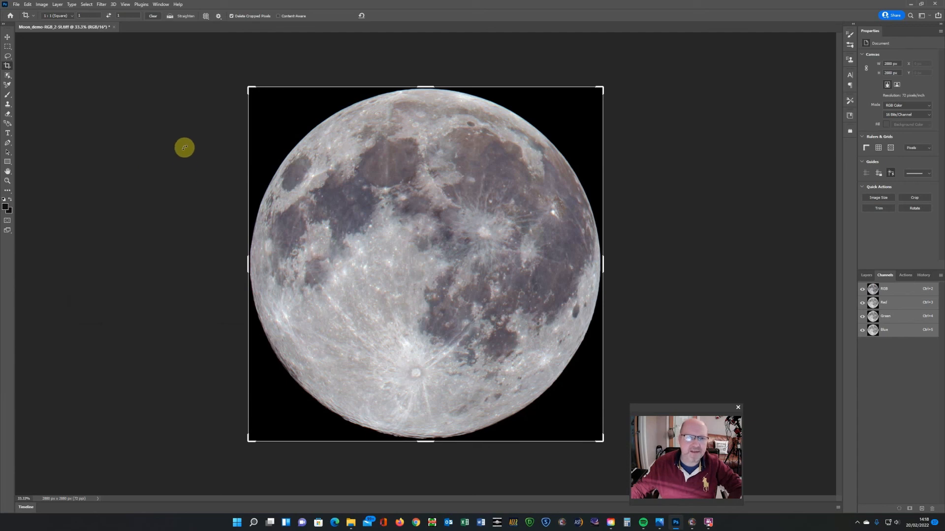
mouse_move(340, 251)
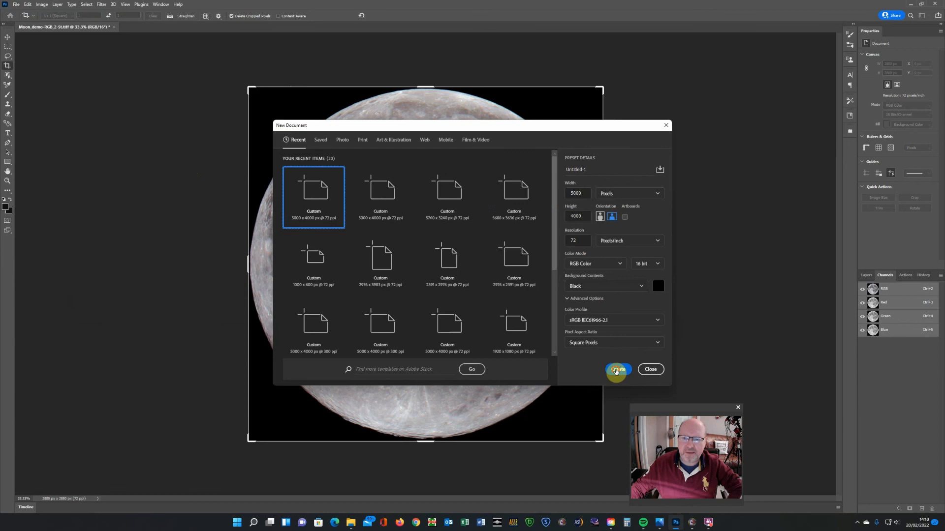
Create a new black-background document, copy the moon image and paste it onto that canvas
left_click(618, 369)
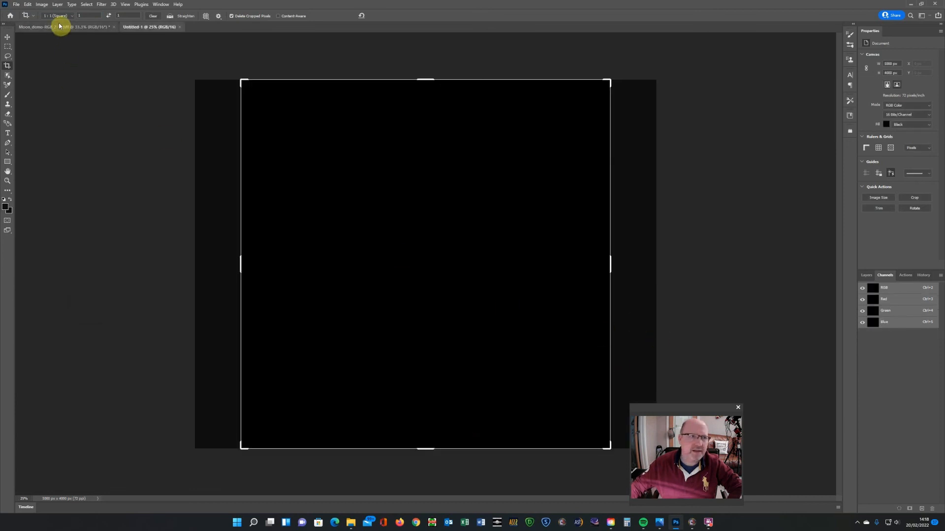
left_click(59, 27)
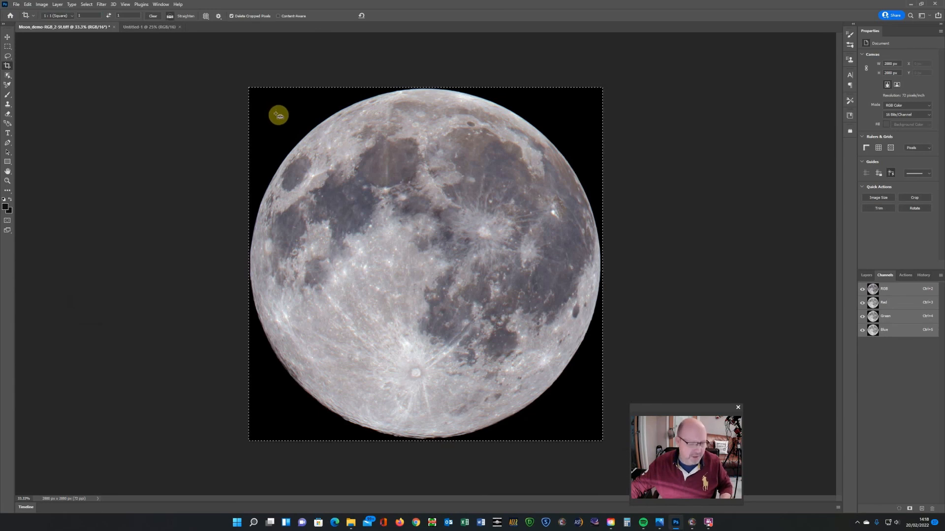
left_click(144, 27)
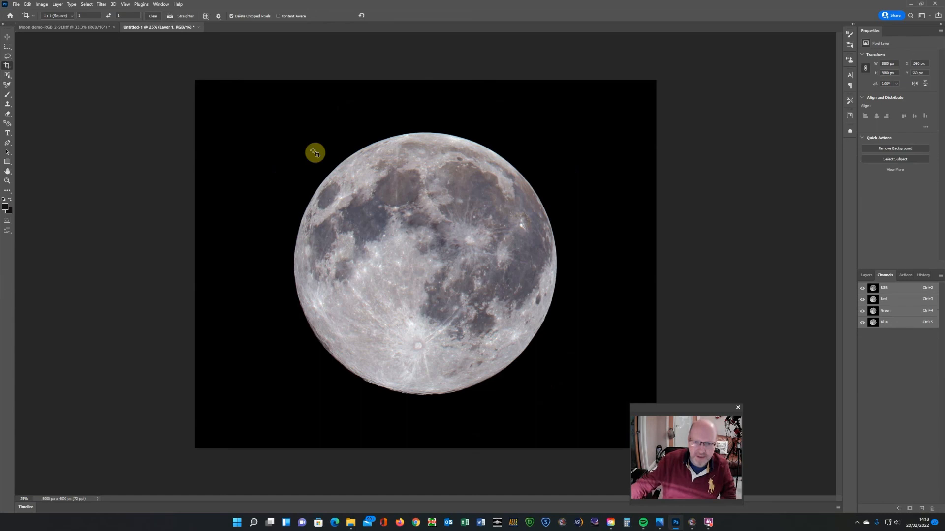
mouse_move(454, 379)
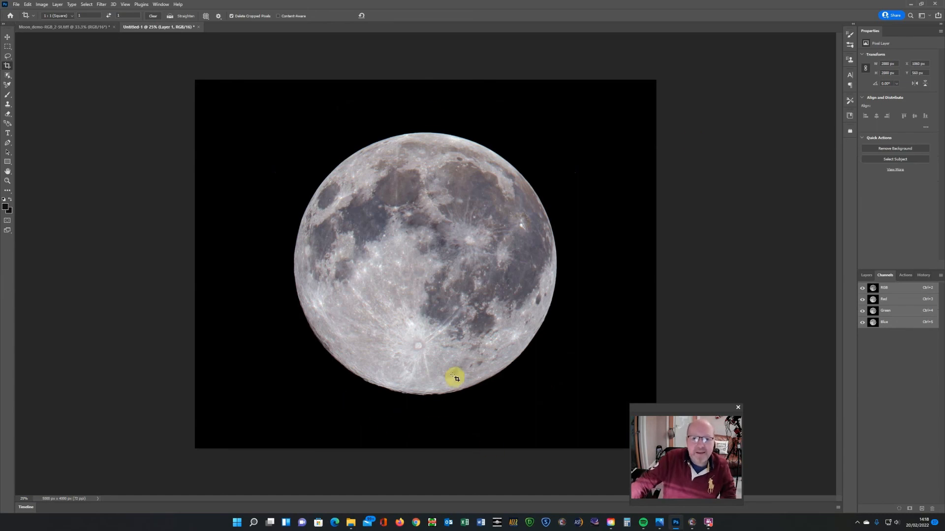